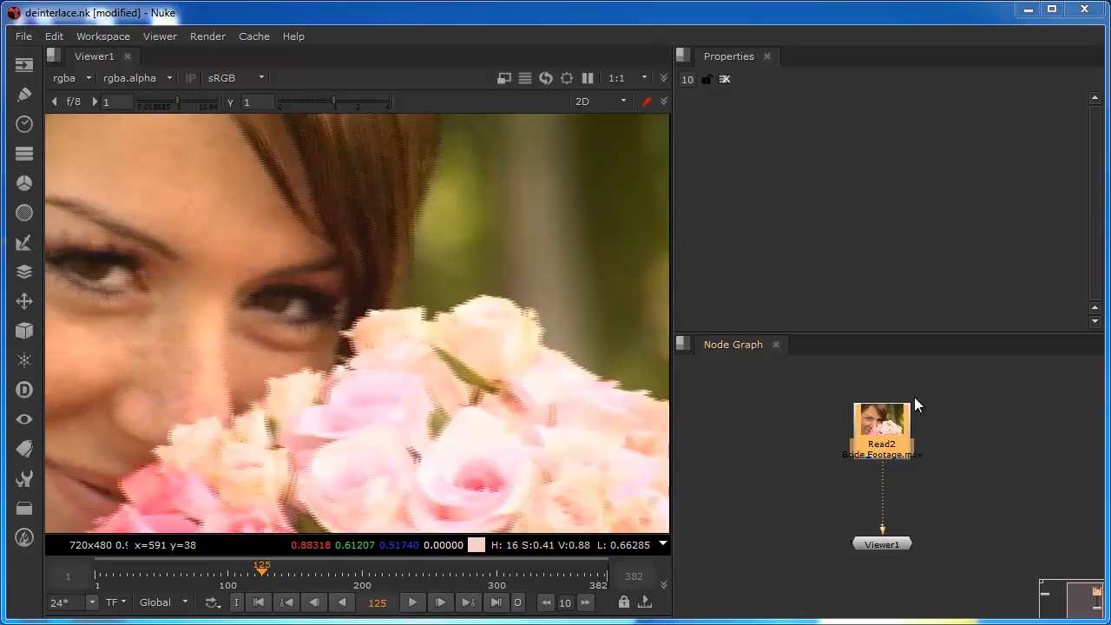
{"action": "mouse_move", "coordinate": [884, 509]}
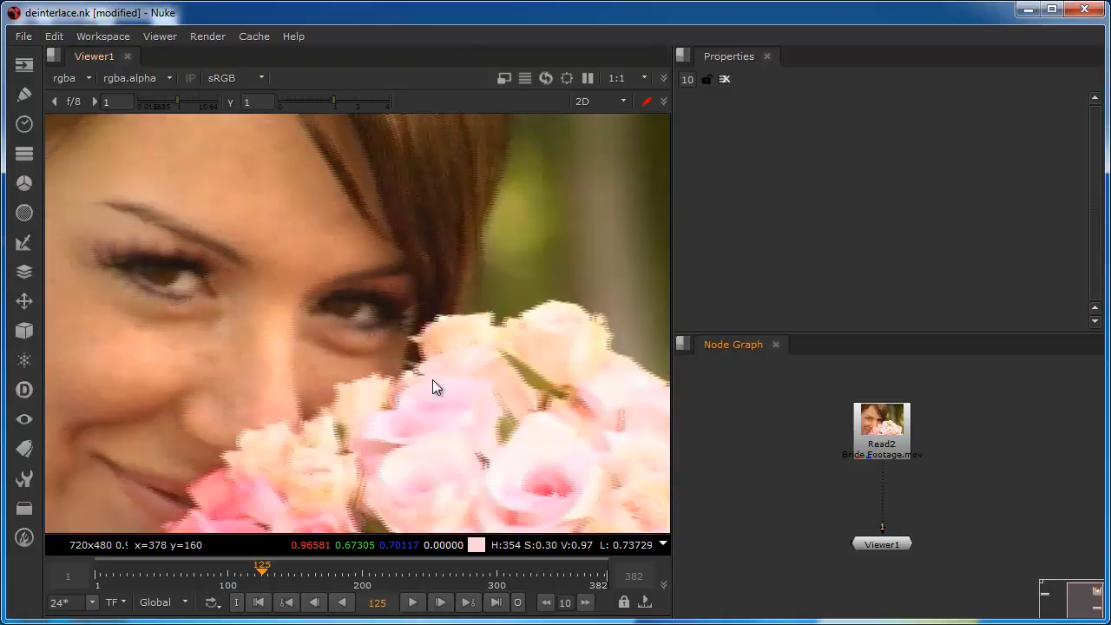
{"action": "mouse_move", "coordinate": [433, 439]}
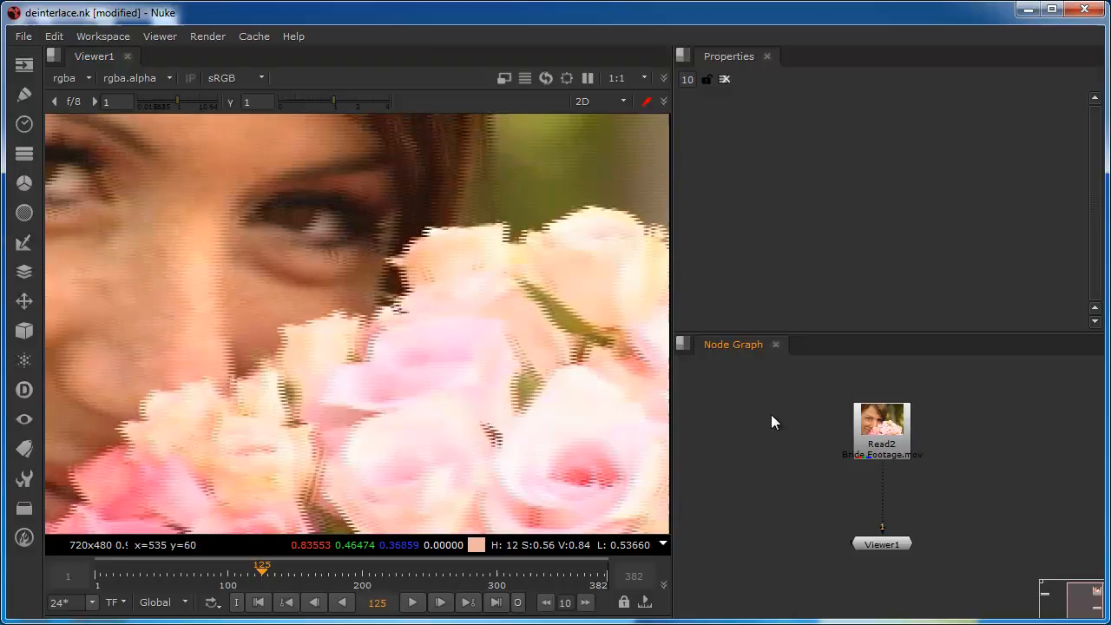
{"action": "mouse_move", "coordinate": [761, 452]}
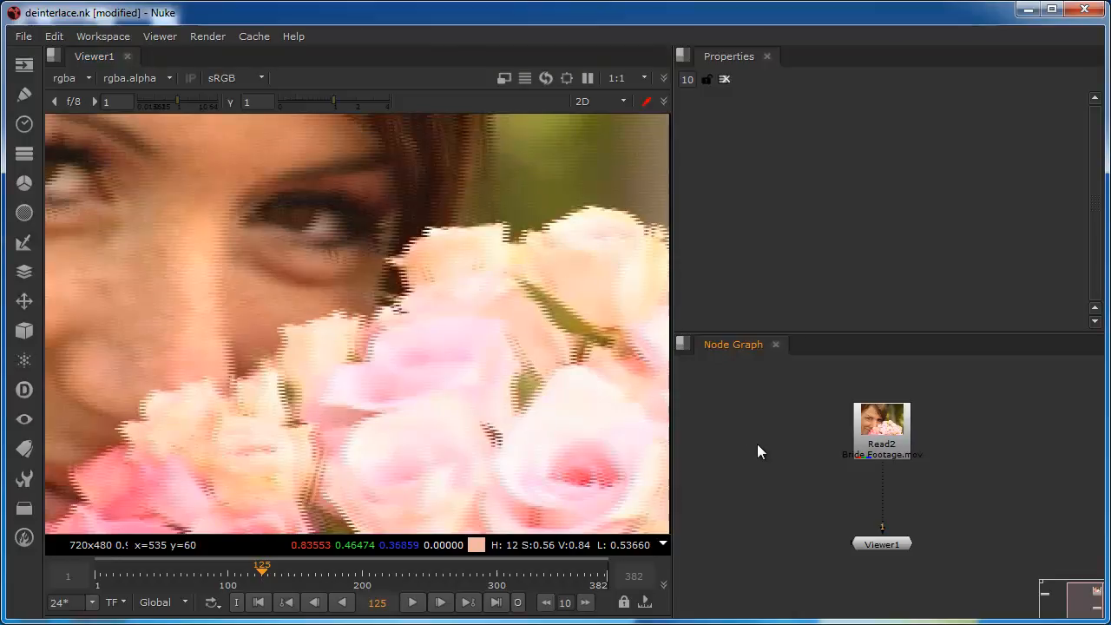
{"action": "mouse_move", "coordinate": [768, 445]}
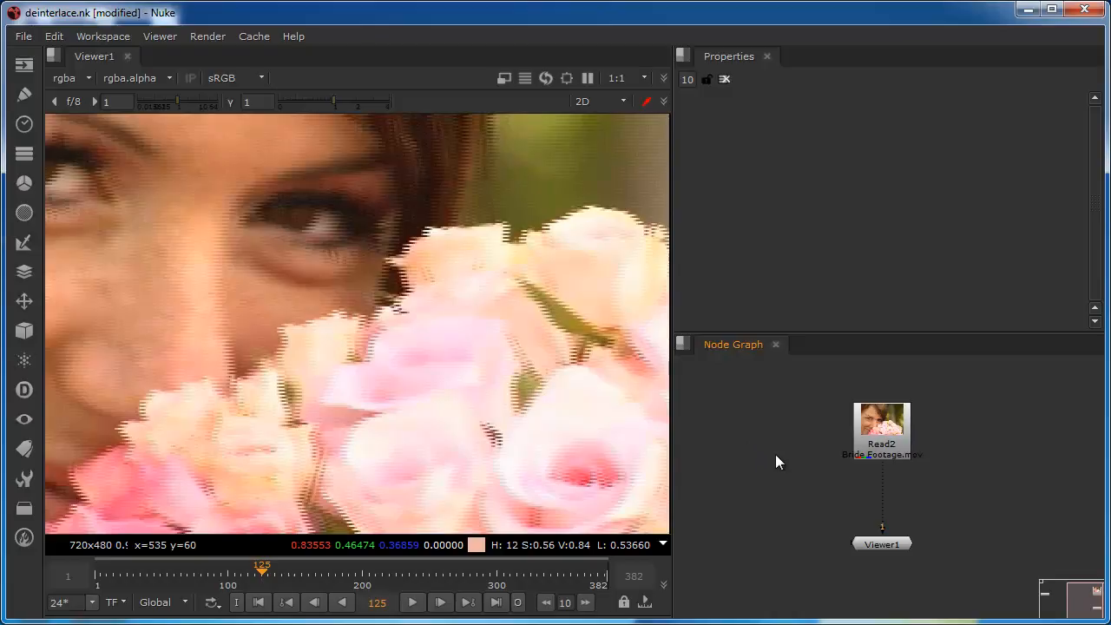
{"action": "mouse_move", "coordinate": [754, 461]}
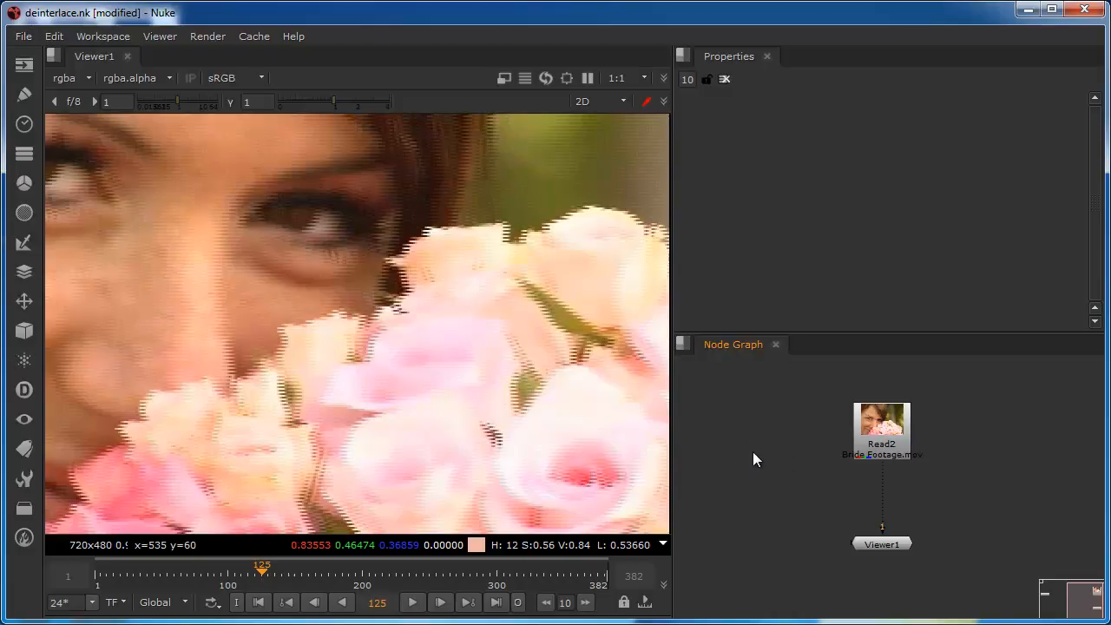
{"action": "mouse_move", "coordinate": [769, 465]}
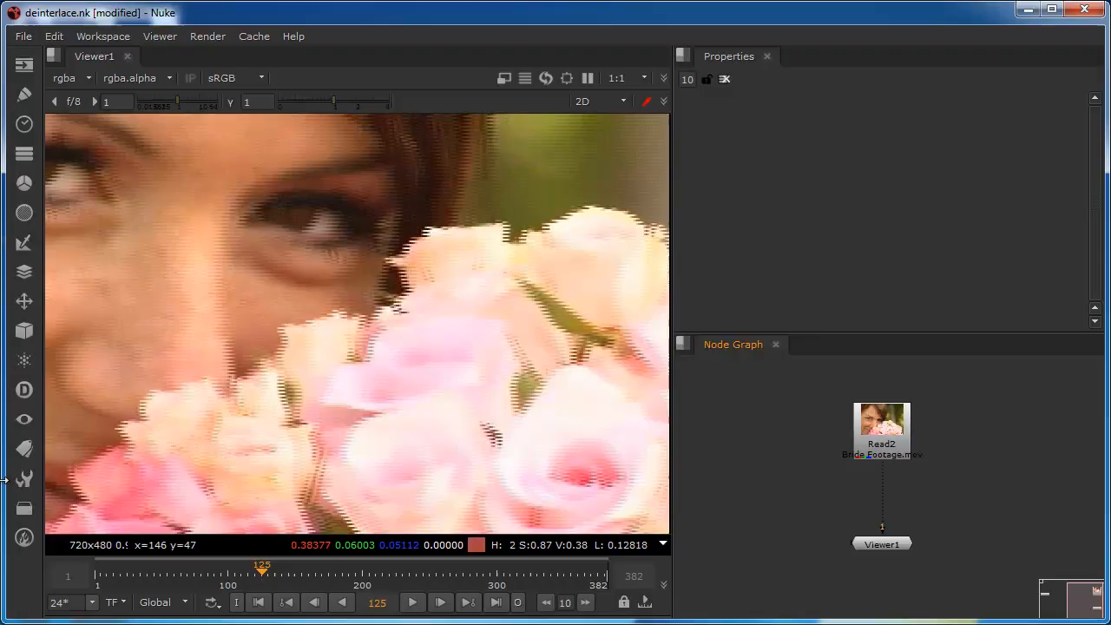
{"action": "mouse_move", "coordinate": [145, 360]}
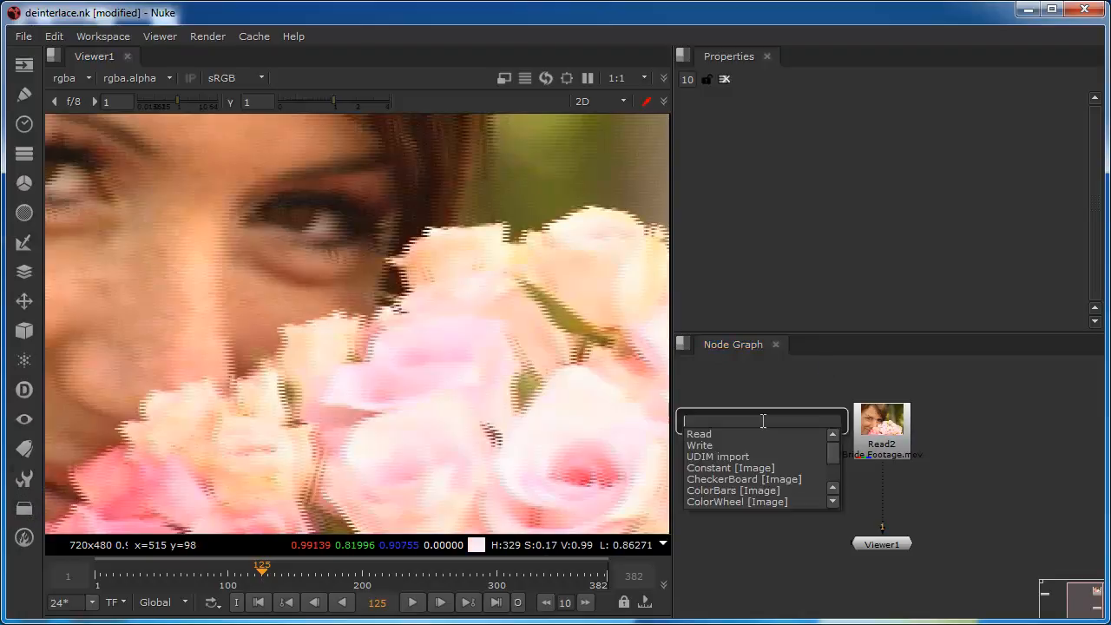
Search nodes for 'del', then bring up the Other node menu listing DeInterlace.
{"action": "type", "text": "del"}
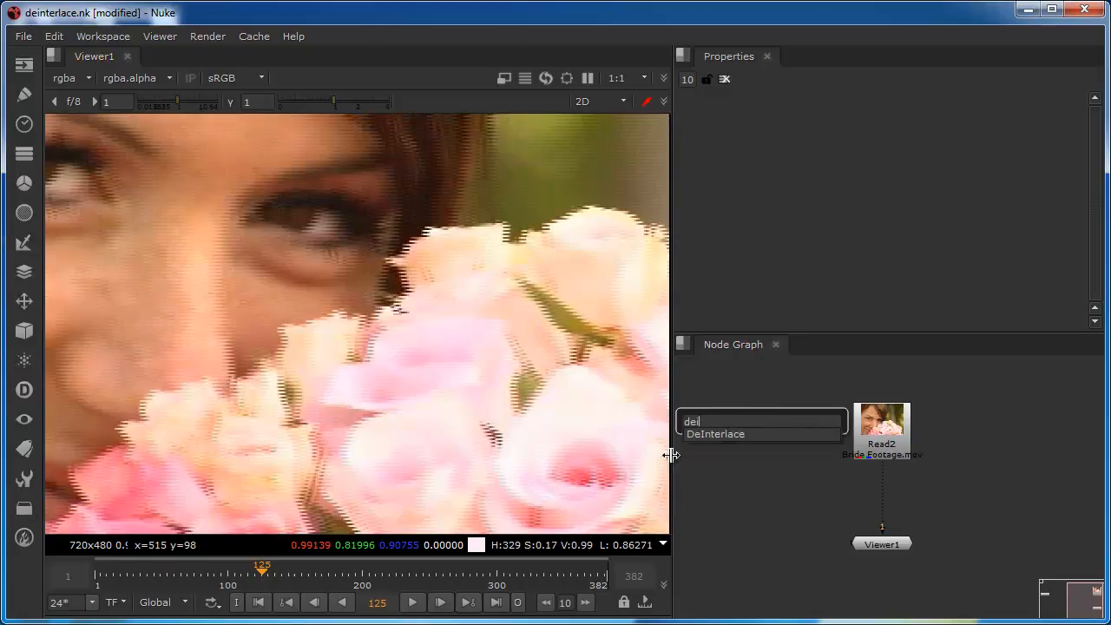
{"action": "mouse_move", "coordinate": [714, 443]}
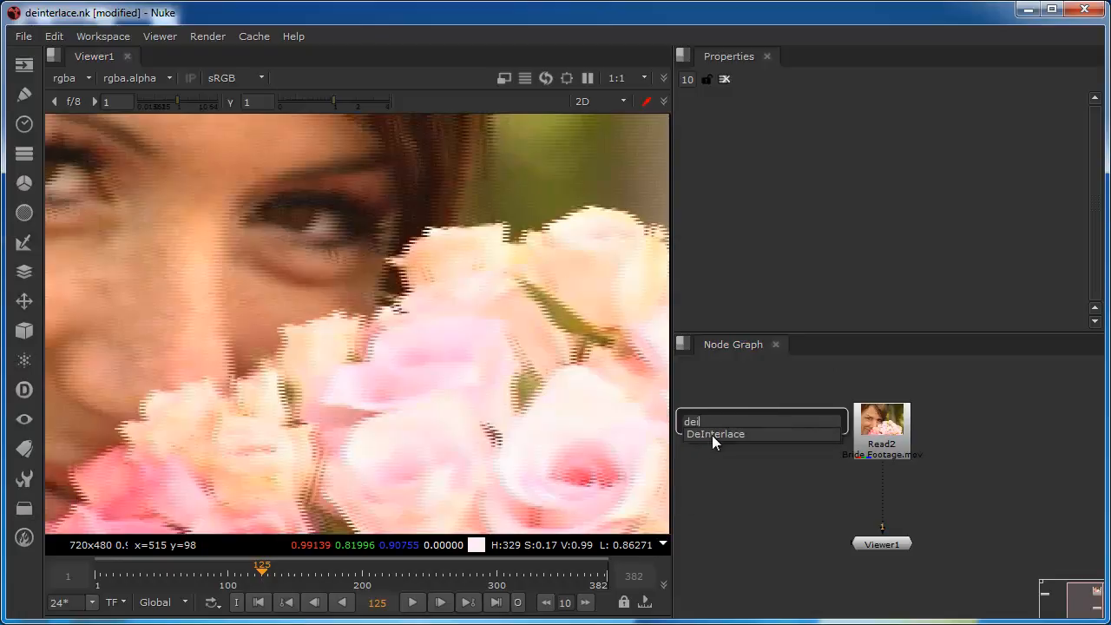
{"action": "mouse_move", "coordinate": [721, 434]}
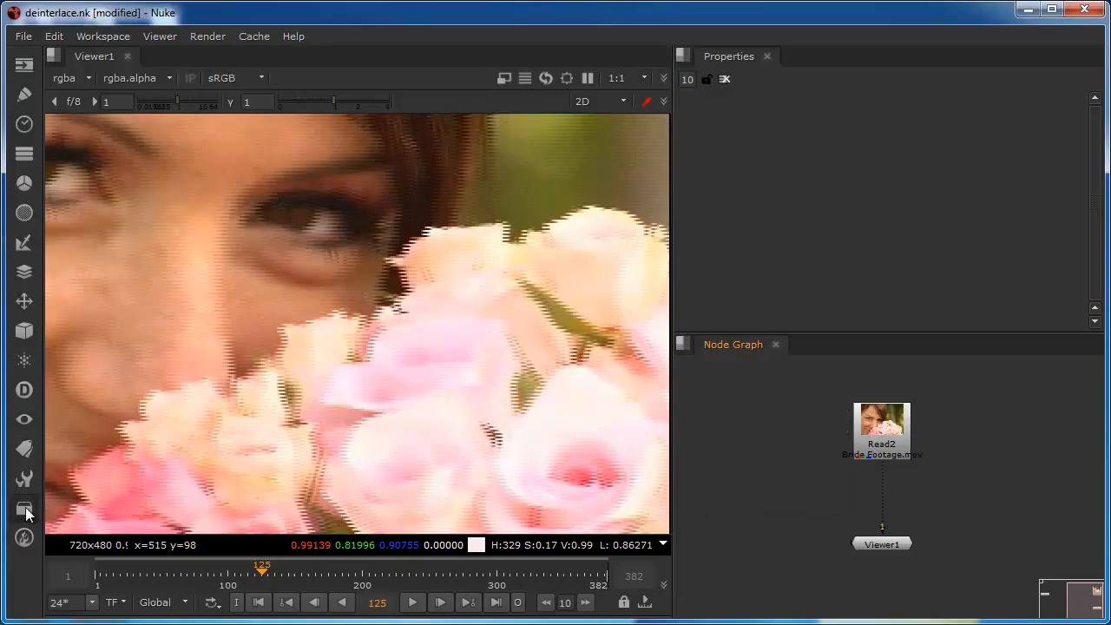
{"action": "left_click", "coordinate": [24, 510]}
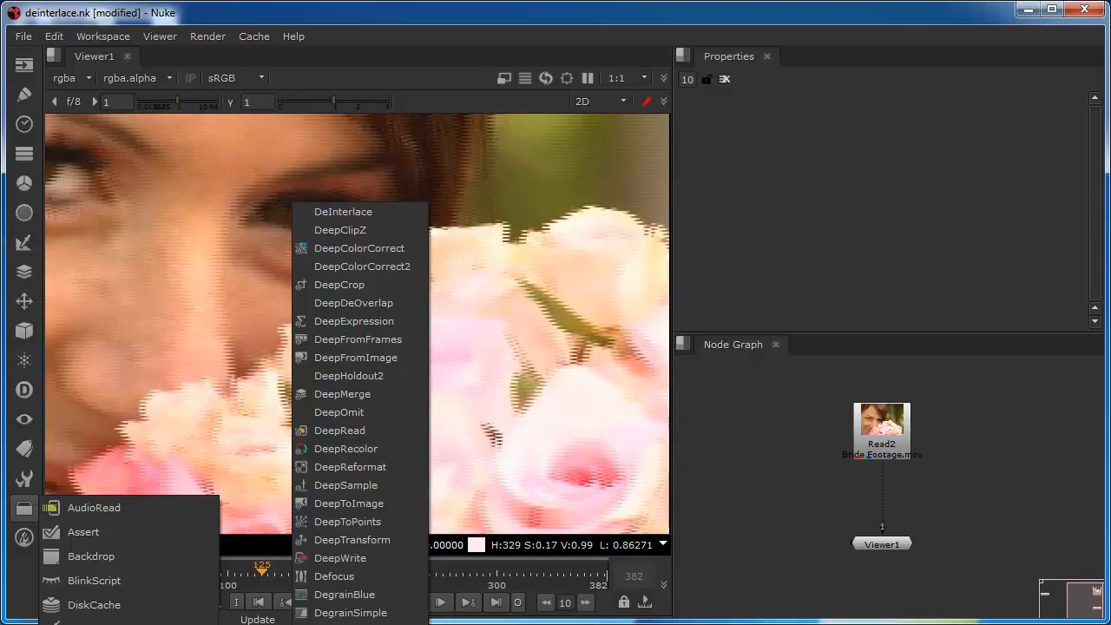
{"action": "mouse_move", "coordinate": [343, 211]}
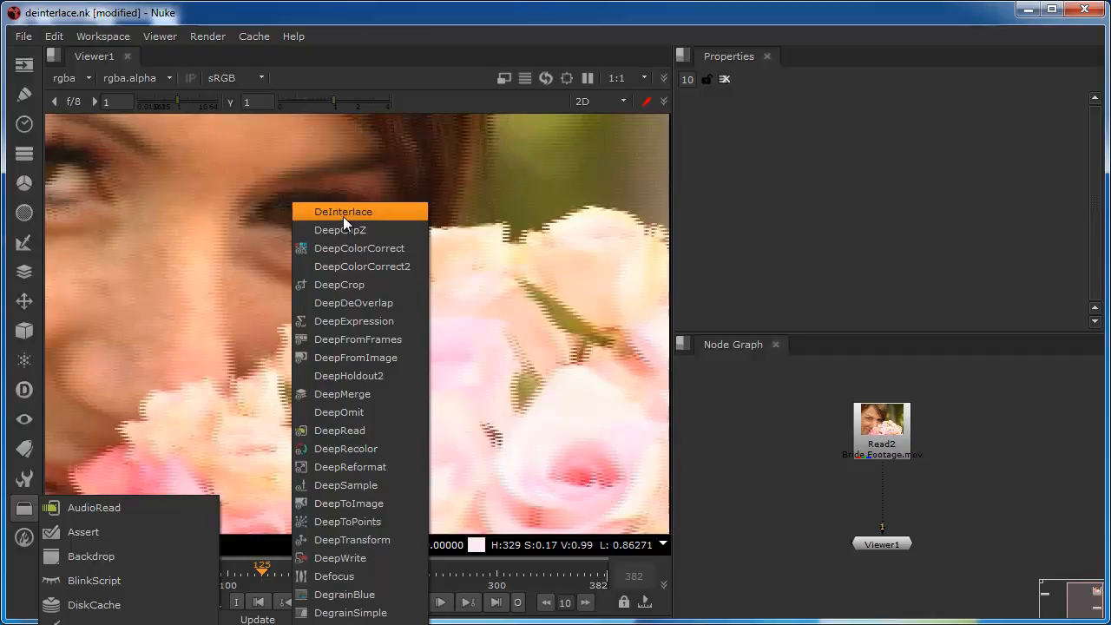
Add a DeInterlace1 node and move it closer to Read2.
{"action": "left_click", "coordinate": [343, 211]}
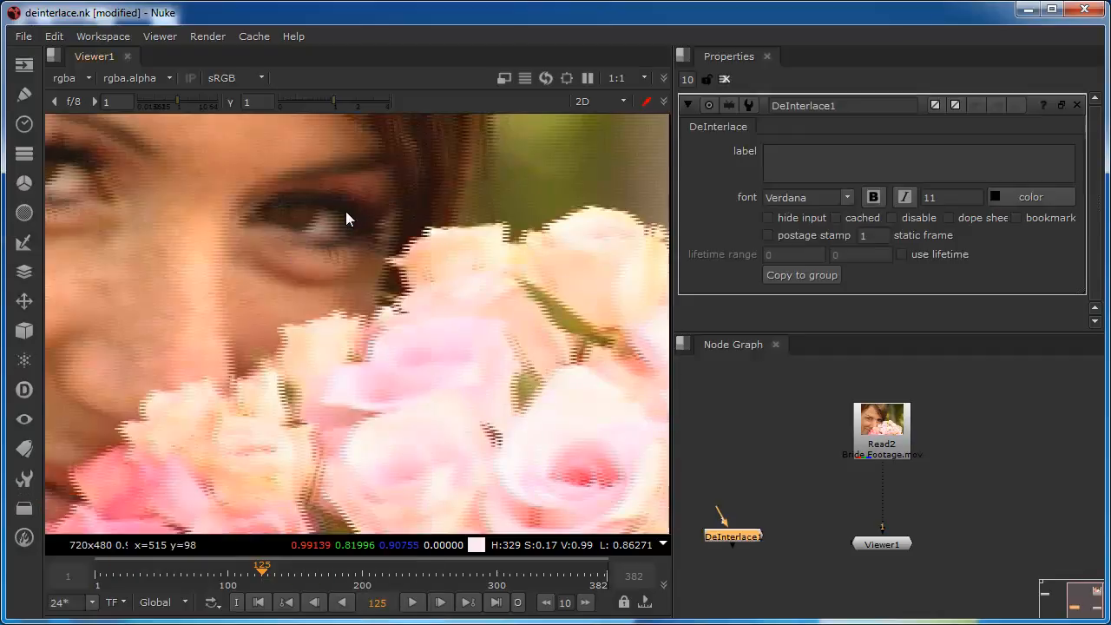
{"action": "left_click_drag", "start_coordinate": [734, 535], "coordinate": [757, 466]}
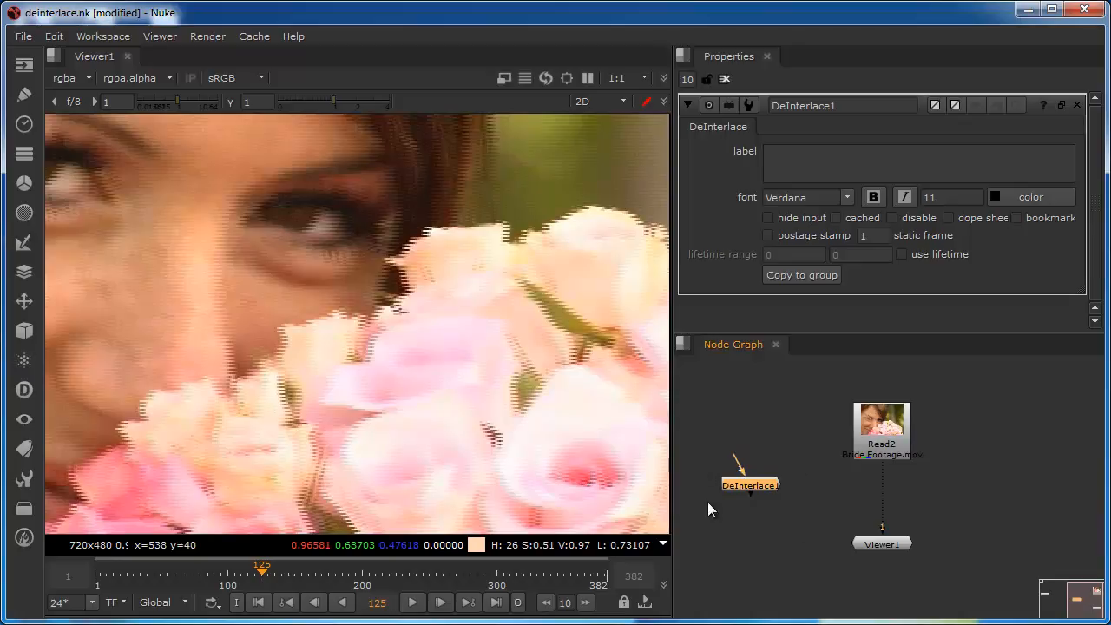
{"action": "mouse_move", "coordinate": [758, 501]}
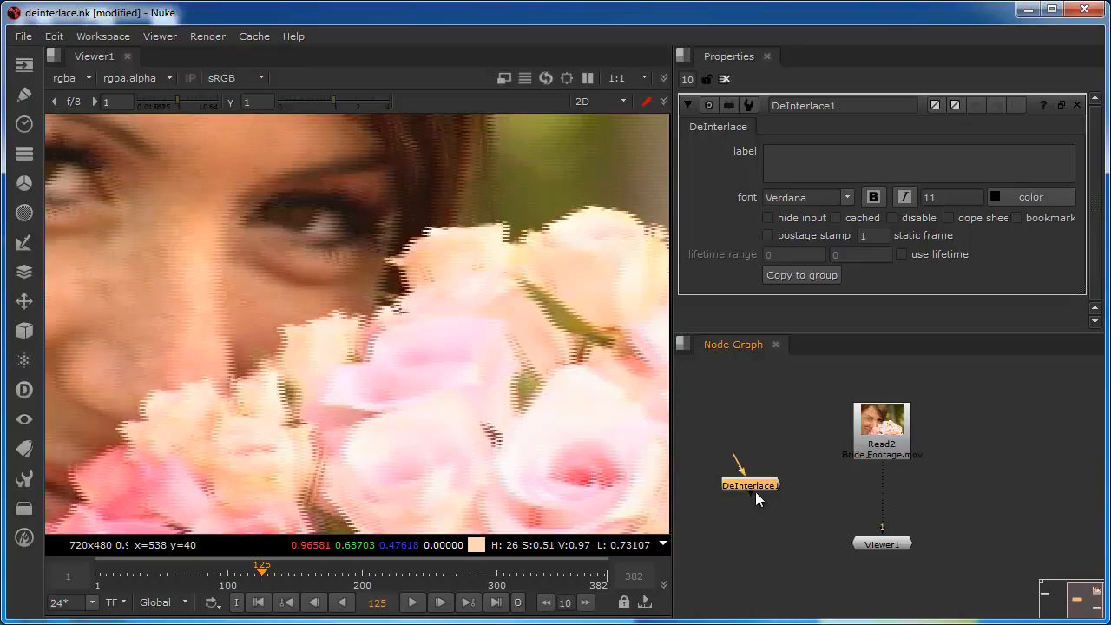
{"action": "mouse_move", "coordinate": [762, 499]}
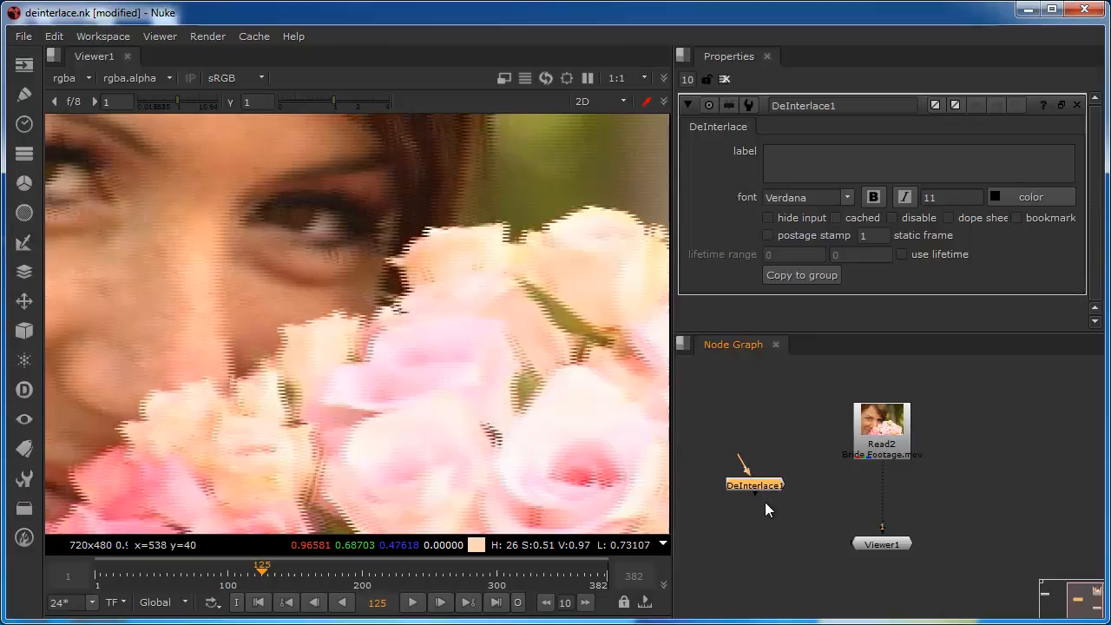
{"action": "mouse_move", "coordinate": [743, 495]}
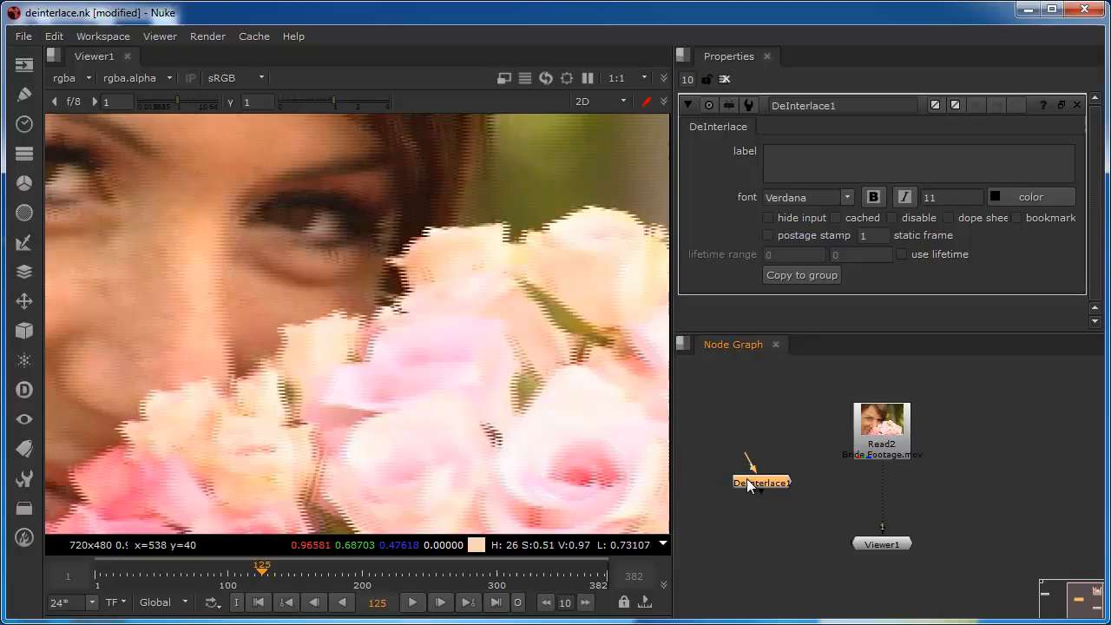
{"action": "mouse_move", "coordinate": [744, 522]}
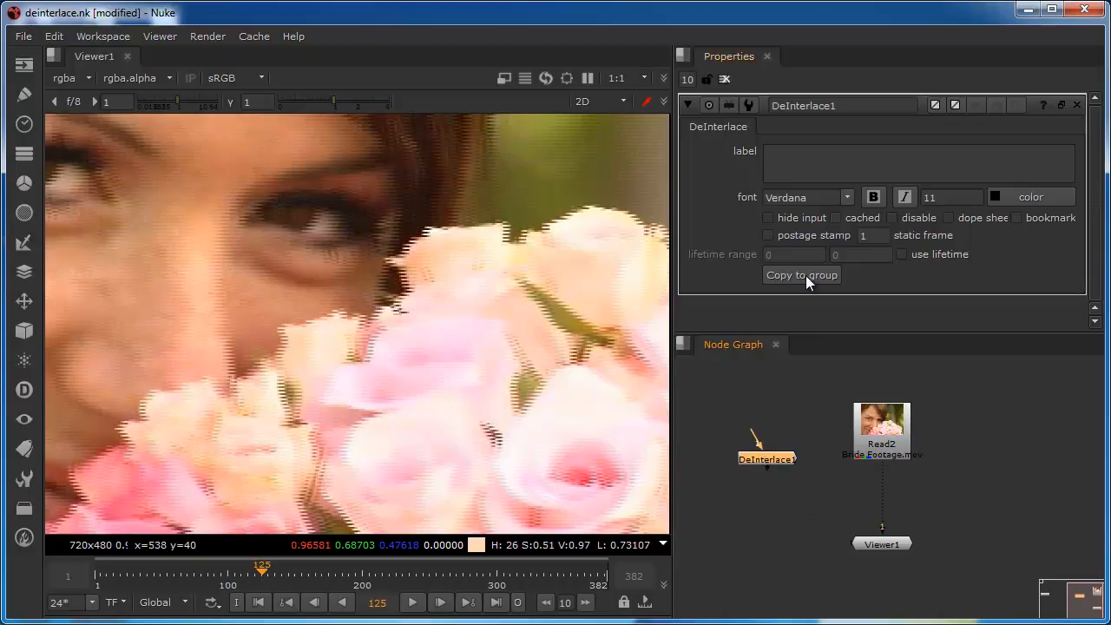
Convert DeInterlace1 into Group1 with Copy to group and reposition it.
{"action": "left_click", "coordinate": [801, 275]}
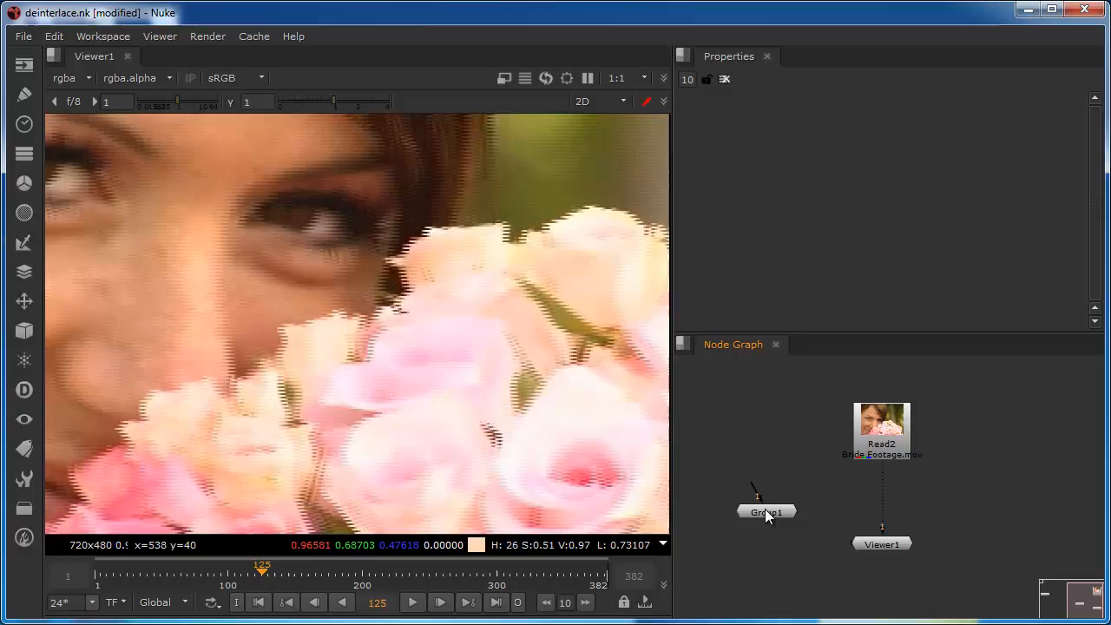
{"action": "left_click_drag", "start_coordinate": [766, 512], "coordinate": [759, 494]}
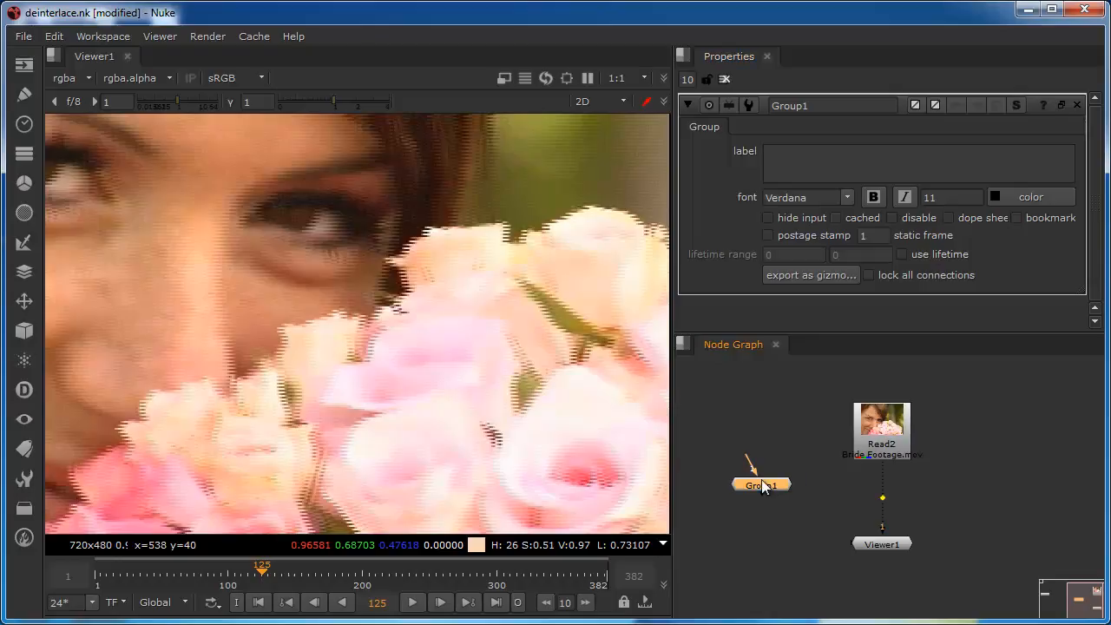
Open Group1's internal graph and tidy its FieldSelect, Reformat and Dissolve nodes.
{"action": "double_click", "coordinate": [761, 485]}
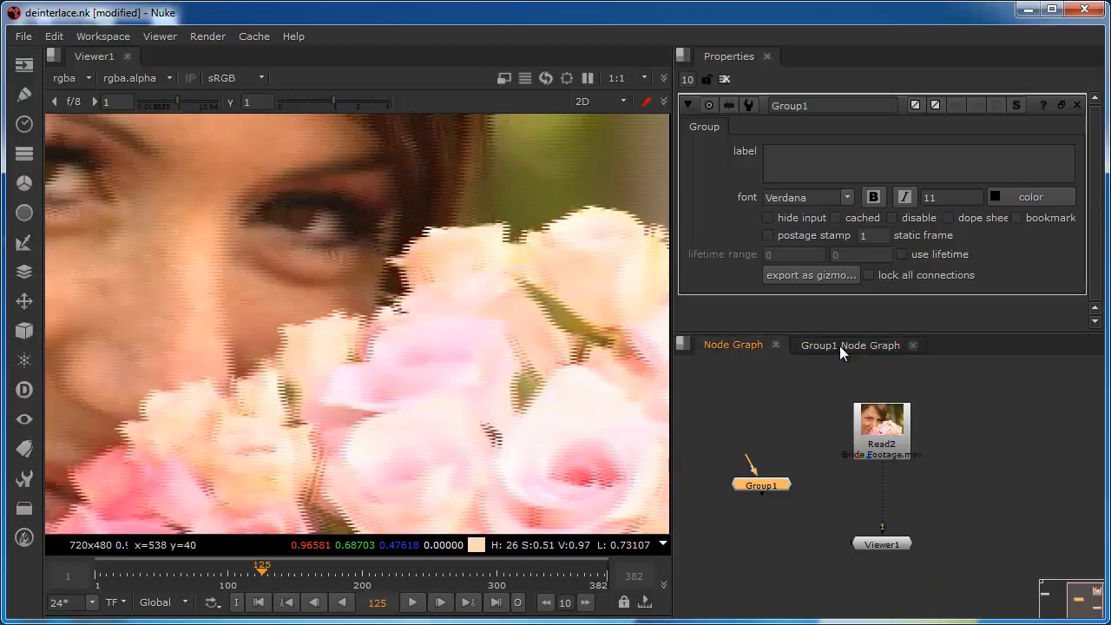
{"action": "left_click", "coordinate": [849, 345]}
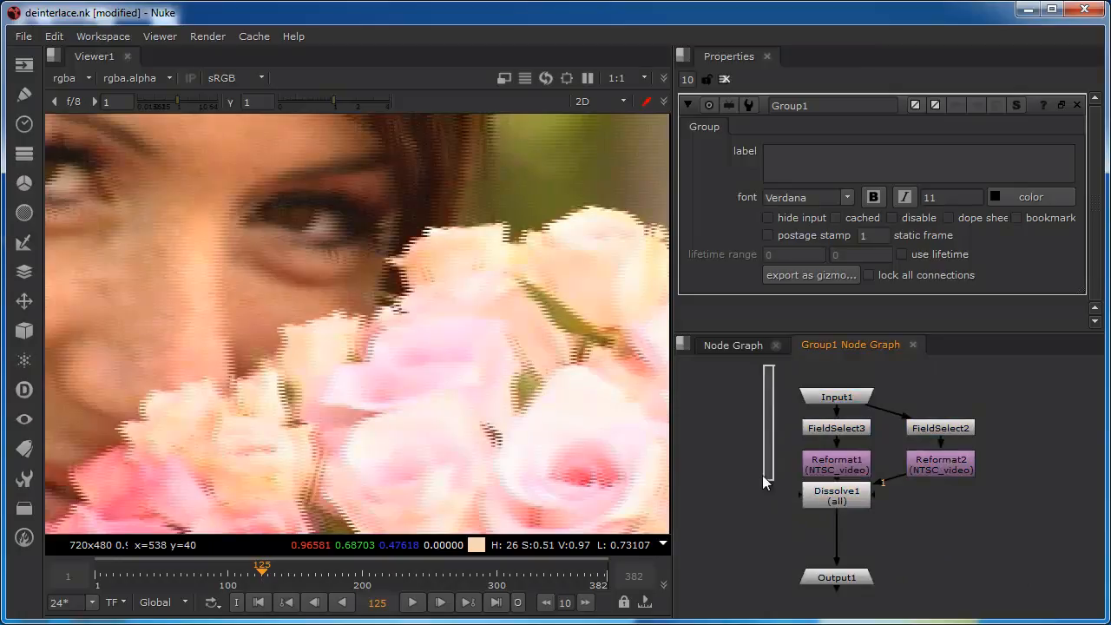
{"action": "left_click_drag", "start_coordinate": [836, 397], "coordinate": [894, 374]}
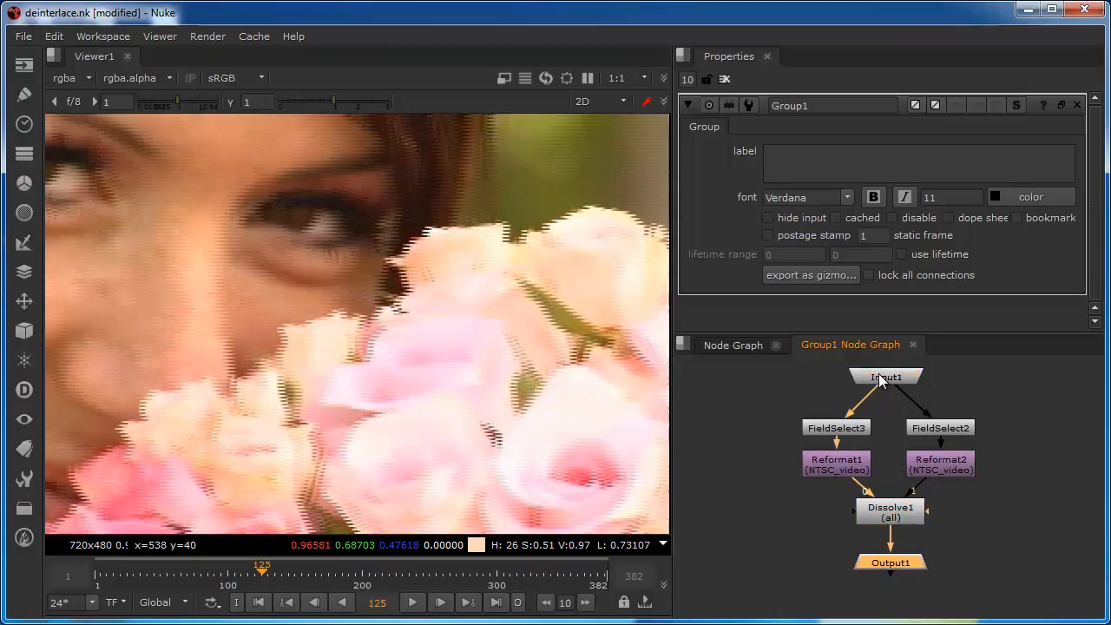
{"action": "mouse_move", "coordinate": [912, 436]}
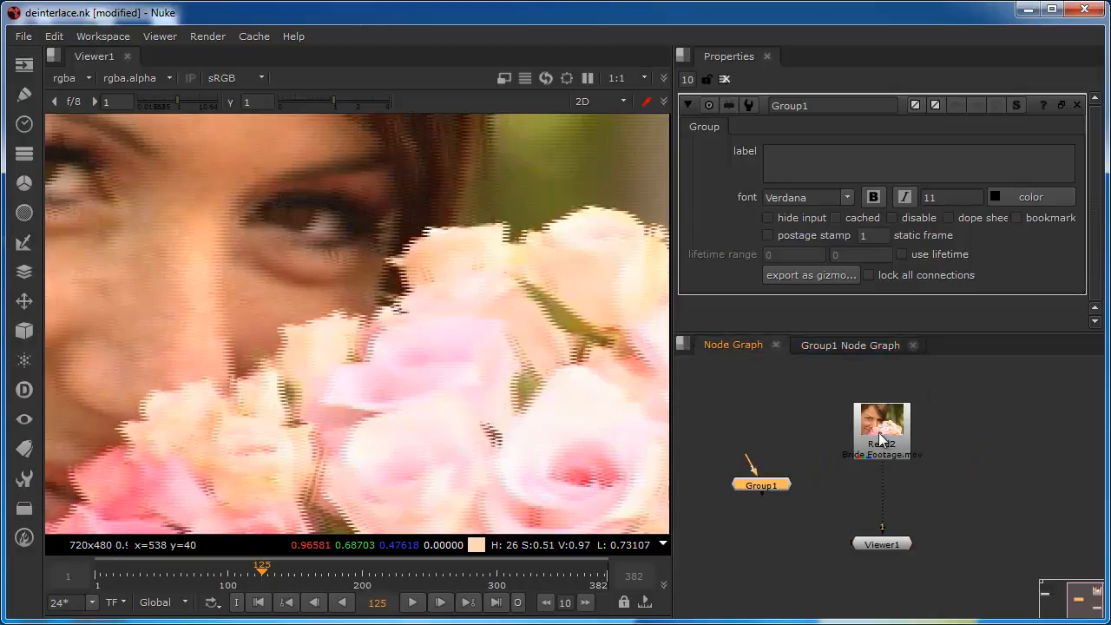
{"action": "left_click", "coordinate": [849, 345]}
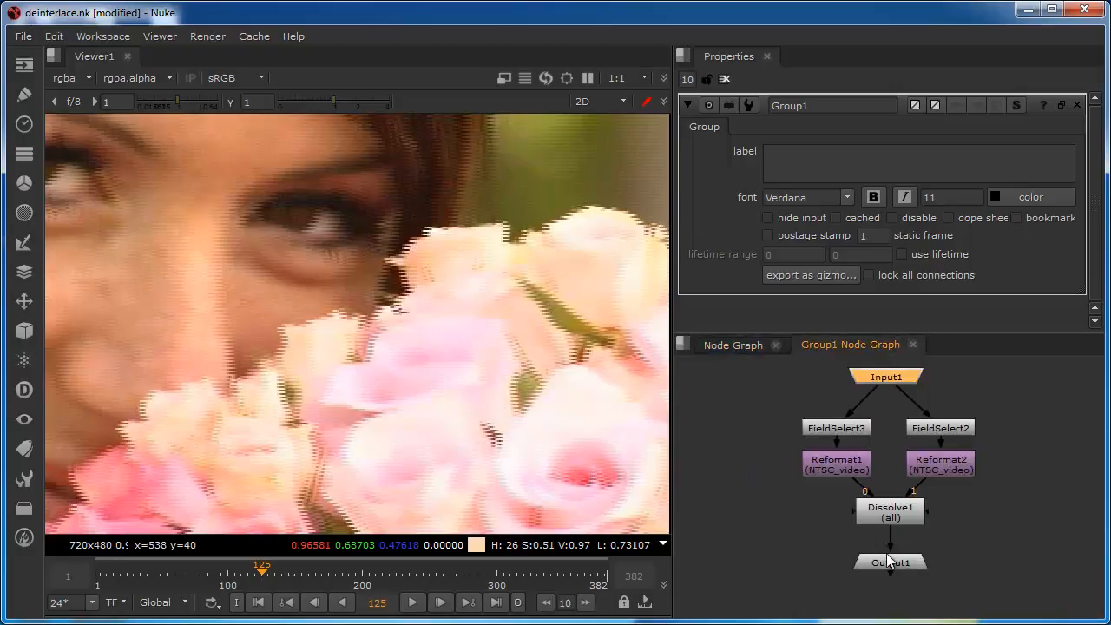
{"action": "left_click", "coordinate": [732, 345]}
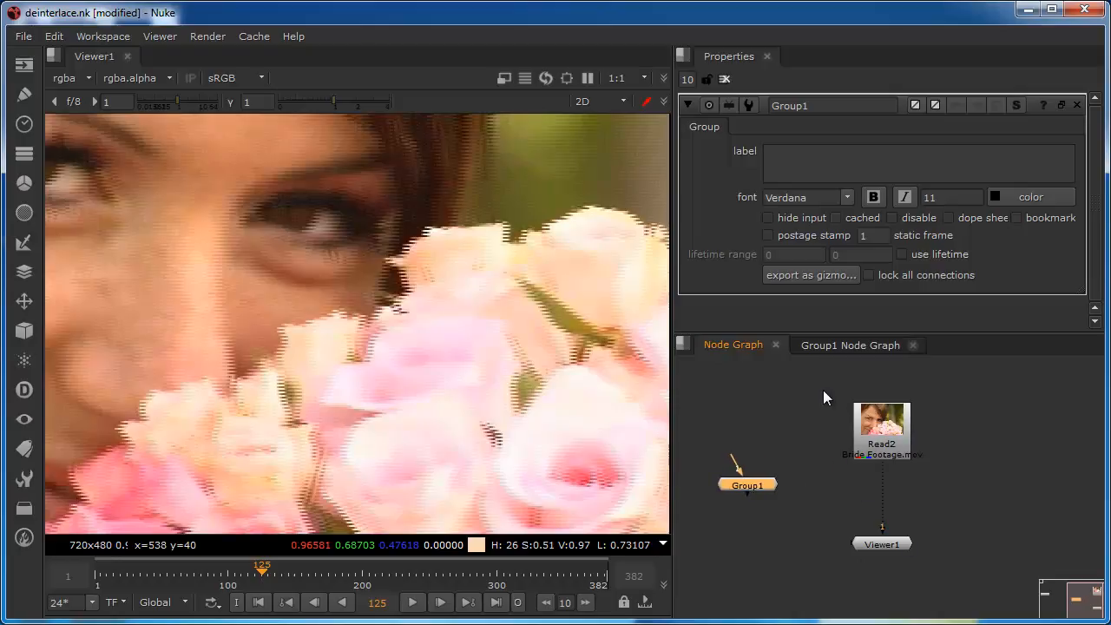
{"action": "left_click", "coordinate": [850, 344]}
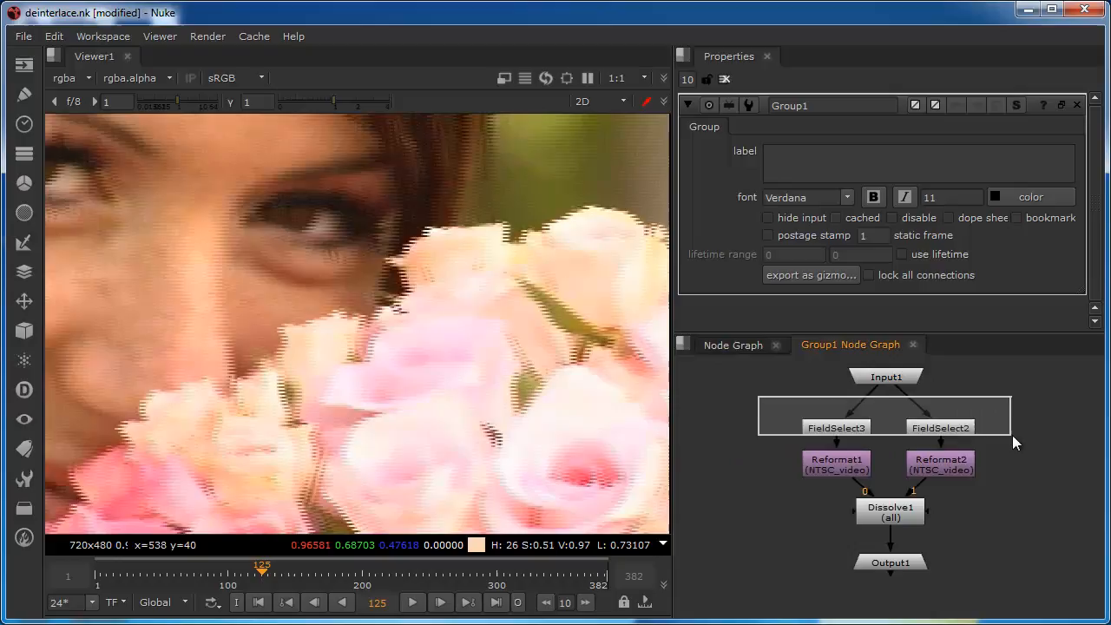
Check that FieldSelect3 uses the Even field and FieldSelect2 the Odd field.
{"action": "left_click", "coordinate": [836, 427]}
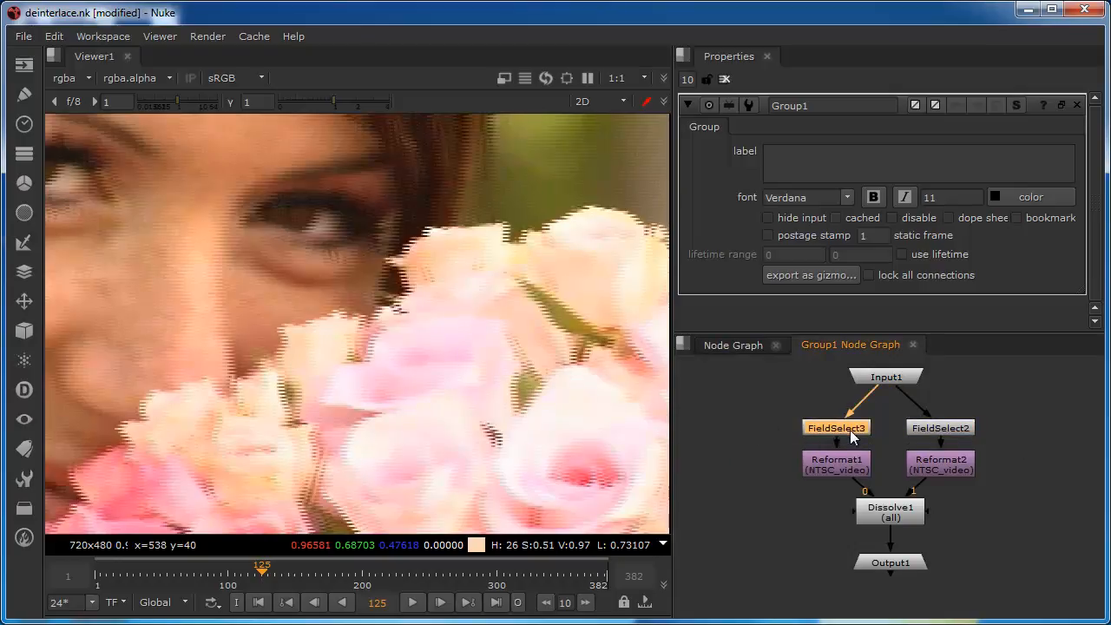
{"action": "left_click", "coordinate": [941, 427]}
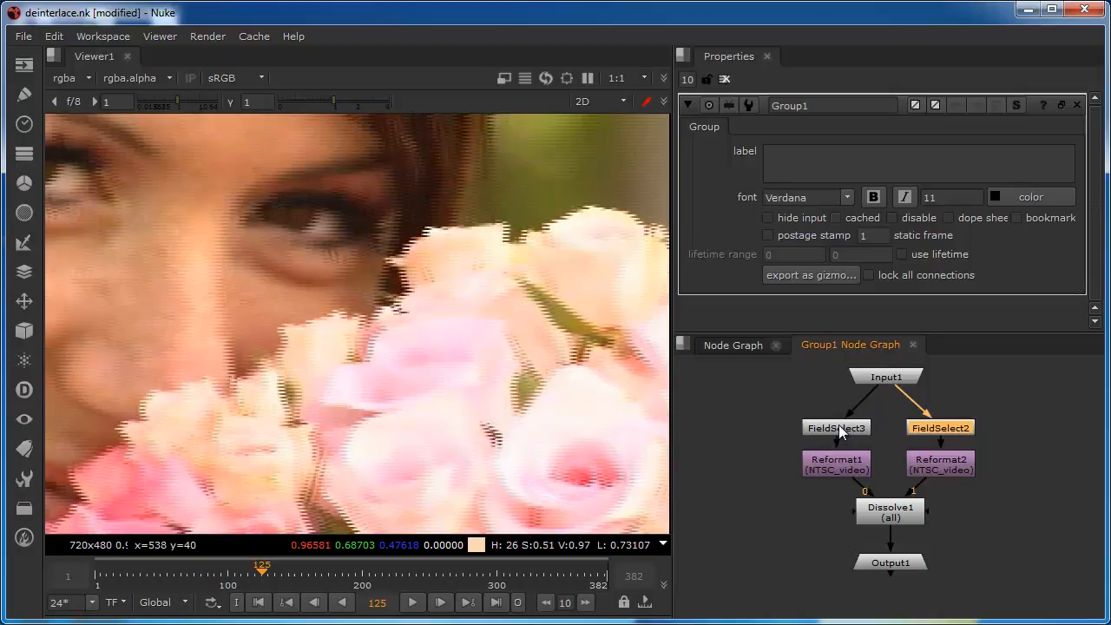
{"action": "left_click", "coordinate": [837, 428]}
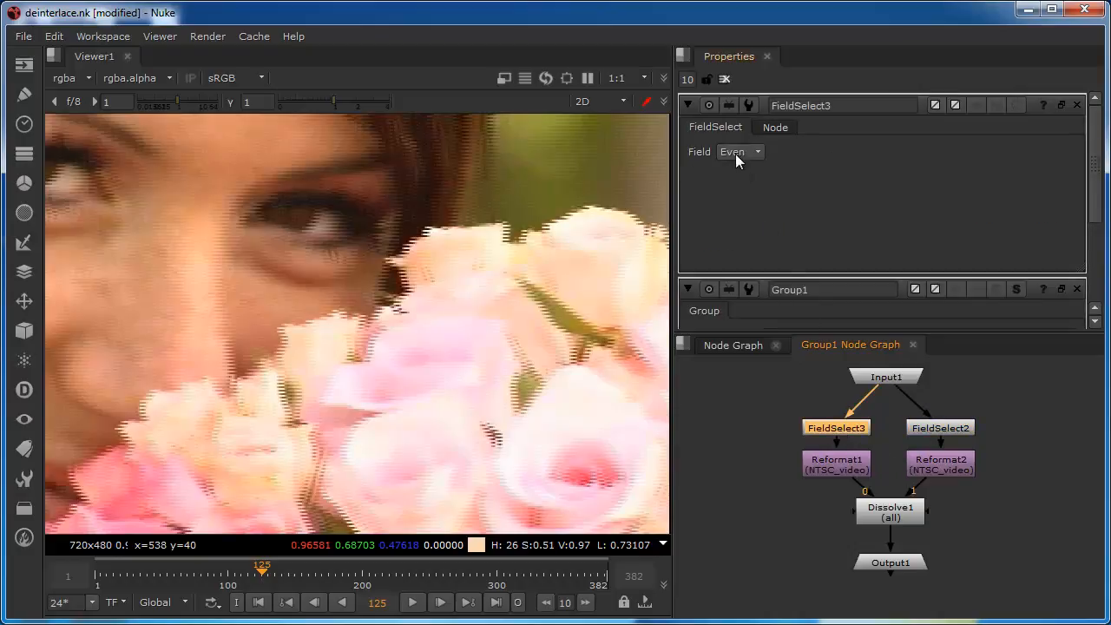
{"action": "mouse_move", "coordinate": [751, 156]}
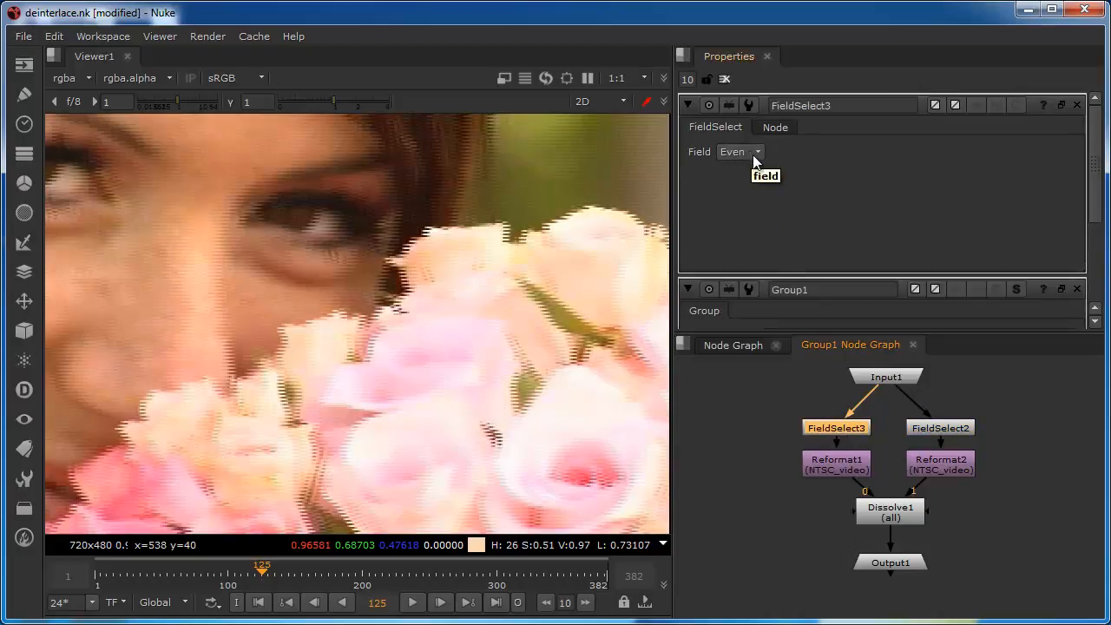
{"action": "left_click", "coordinate": [940, 427]}
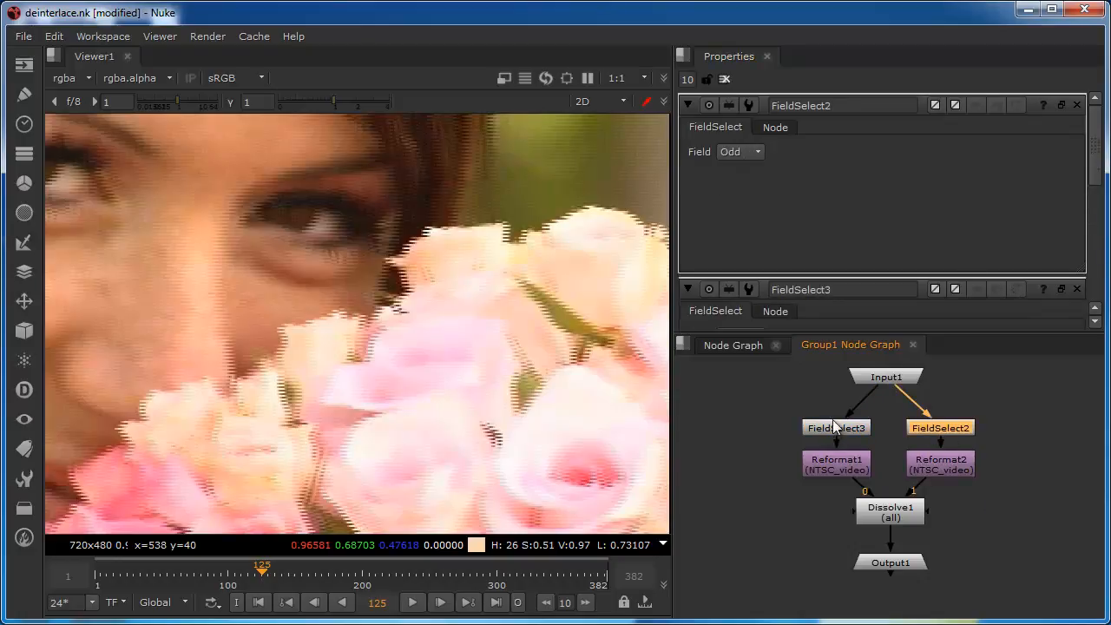
{"action": "left_click", "coordinate": [836, 427]}
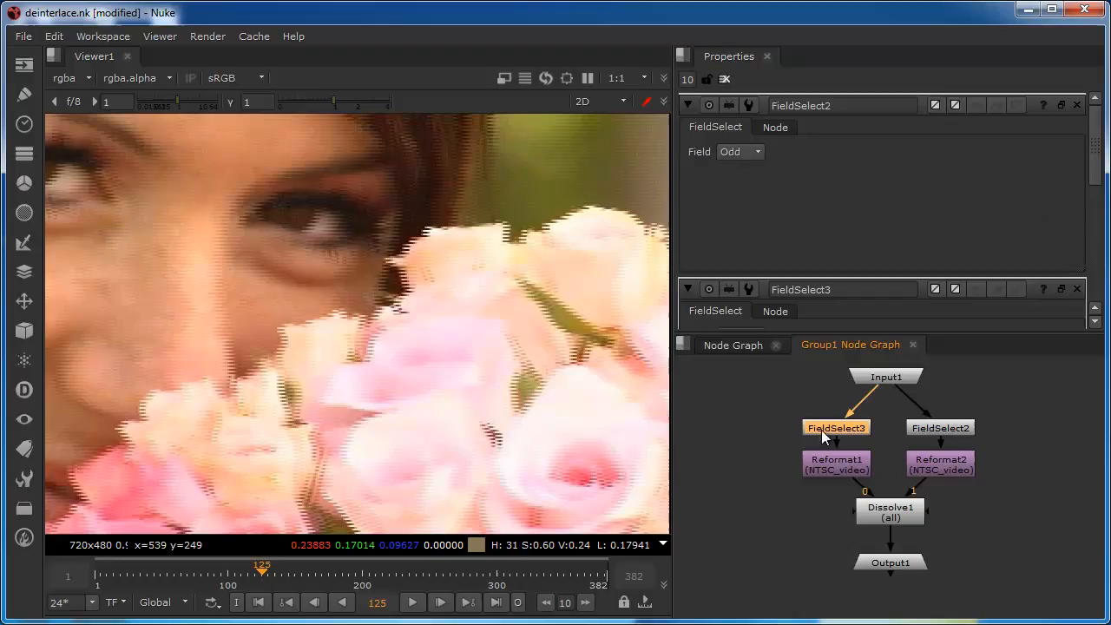
{"action": "left_click", "coordinate": [940, 427]}
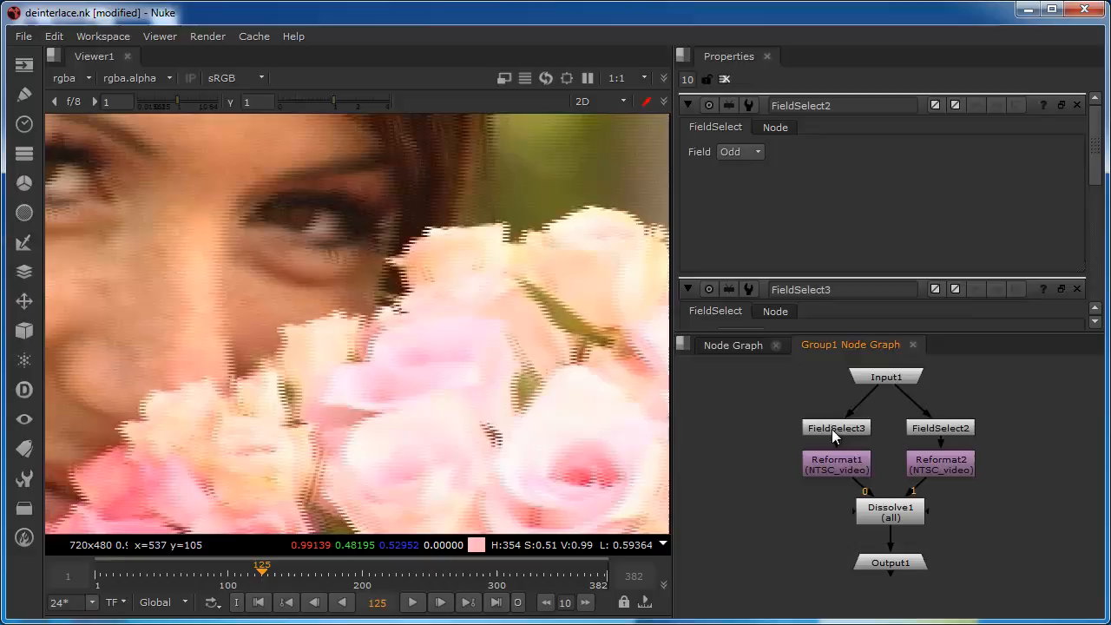
{"action": "left_click", "coordinate": [836, 427]}
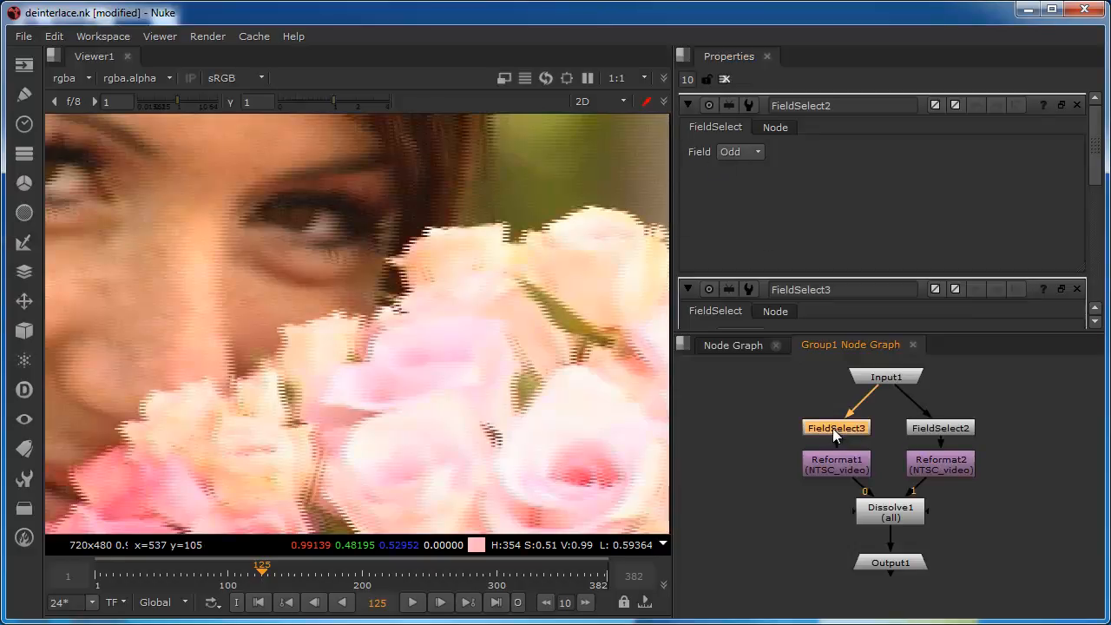
{"action": "left_click", "coordinate": [837, 428]}
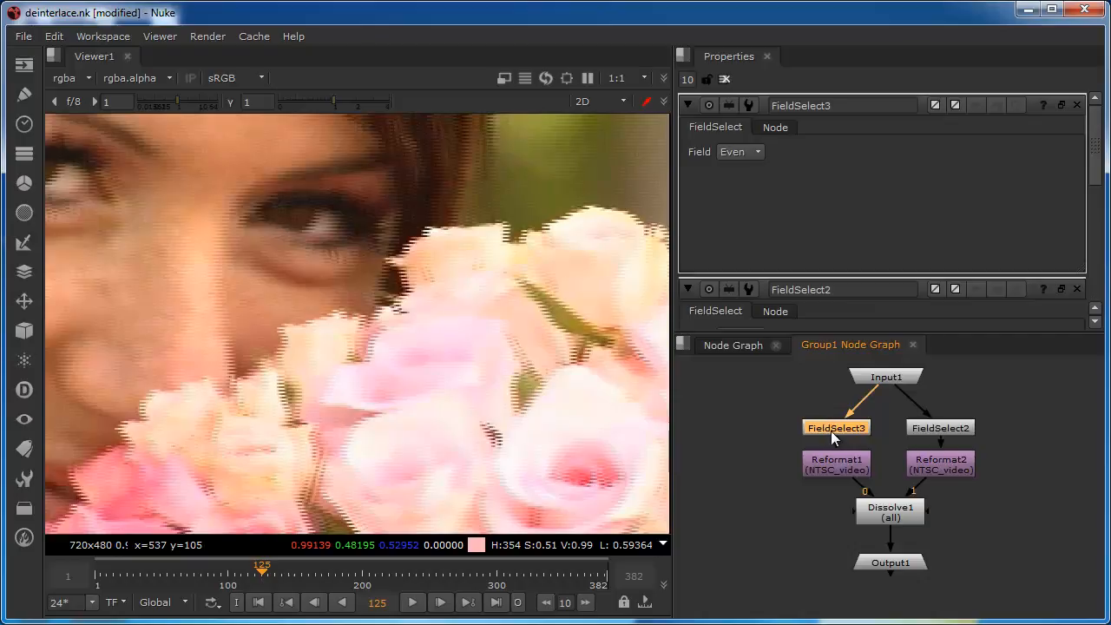
{"action": "left_click", "coordinate": [941, 427]}
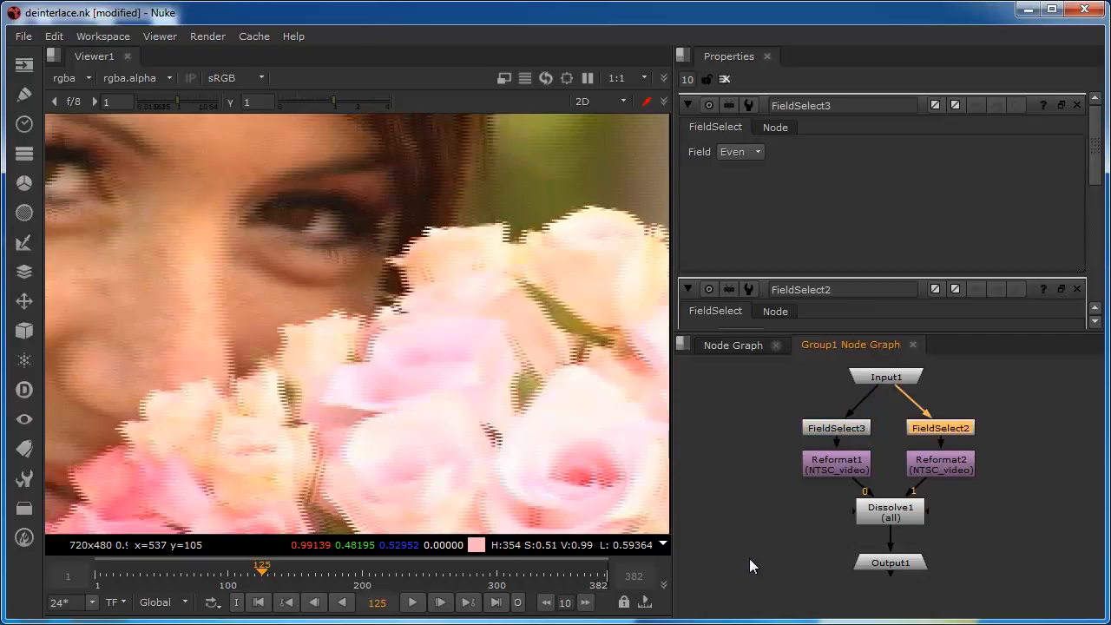
{"action": "mouse_move", "coordinate": [667, 493]}
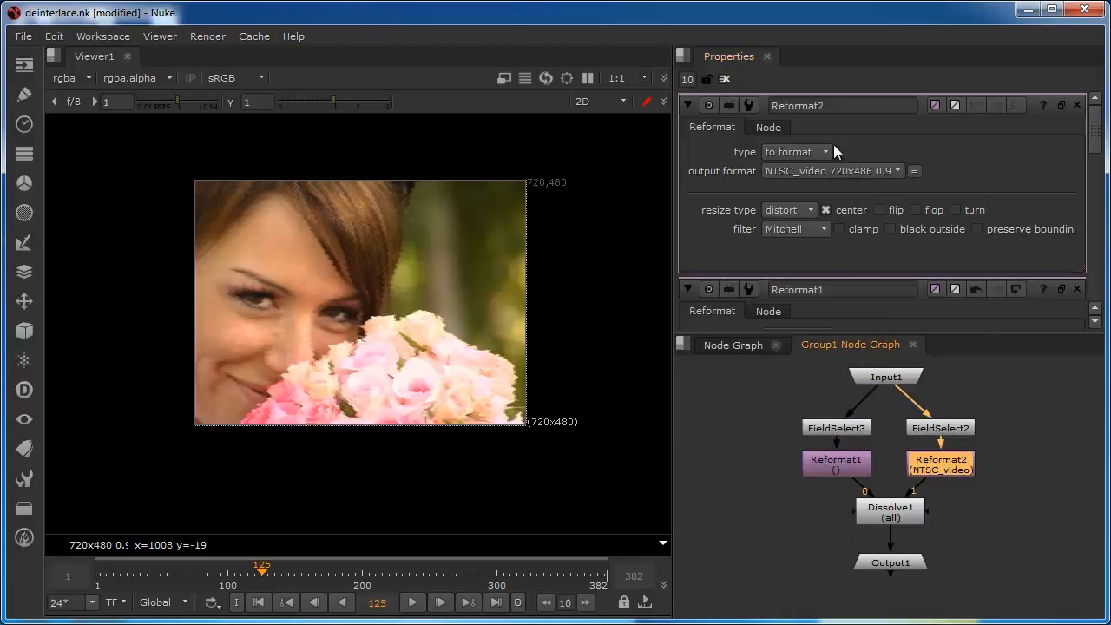
Choose the 720x480 0.9 output format for Reformat2.
{"action": "left_click", "coordinate": [832, 170]}
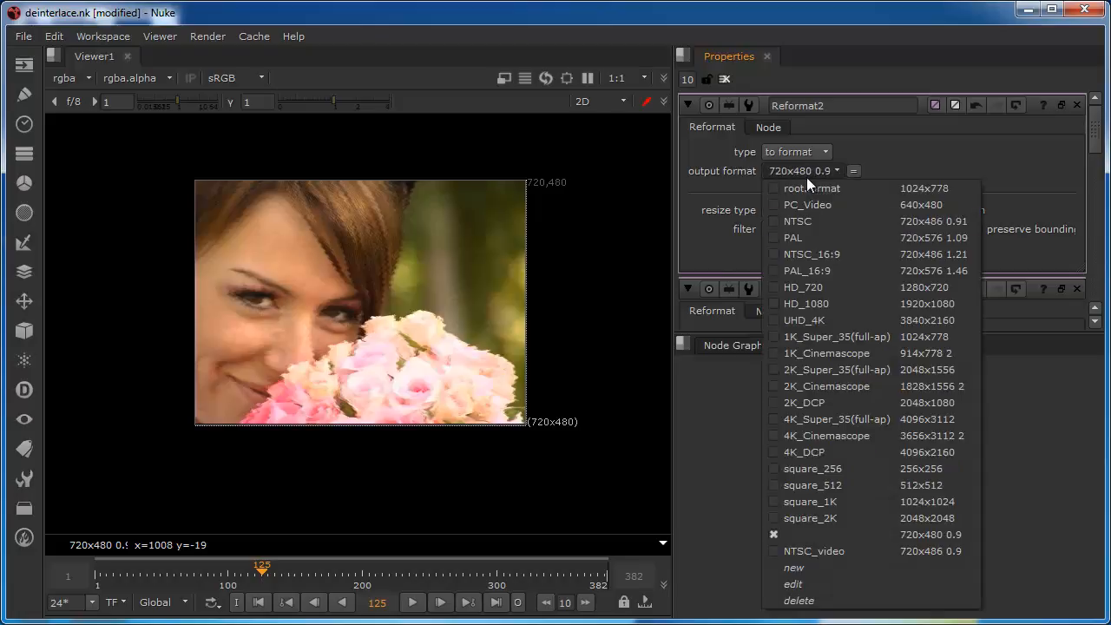
{"action": "mouse_move", "coordinate": [823, 288]}
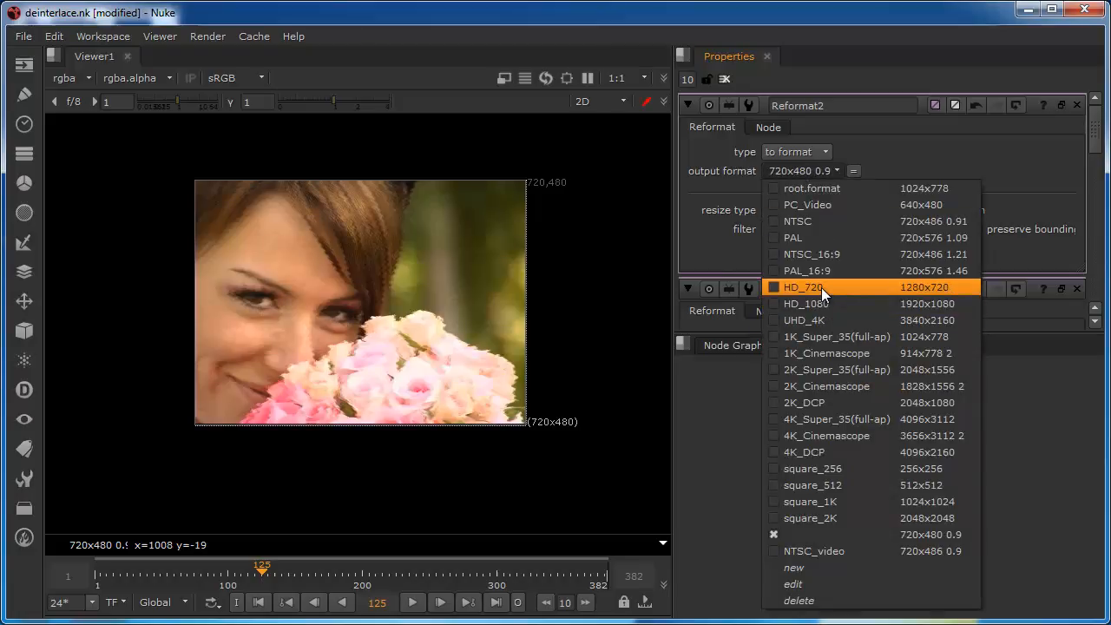
{"action": "mouse_move", "coordinate": [806, 270]}
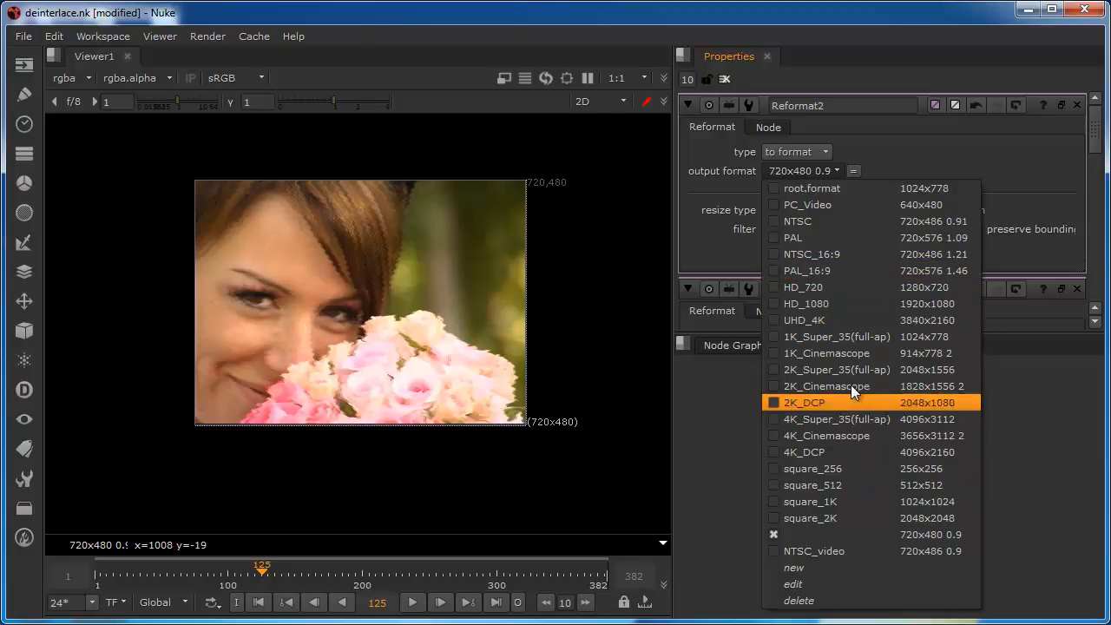
{"action": "mouse_move", "coordinate": [825, 387]}
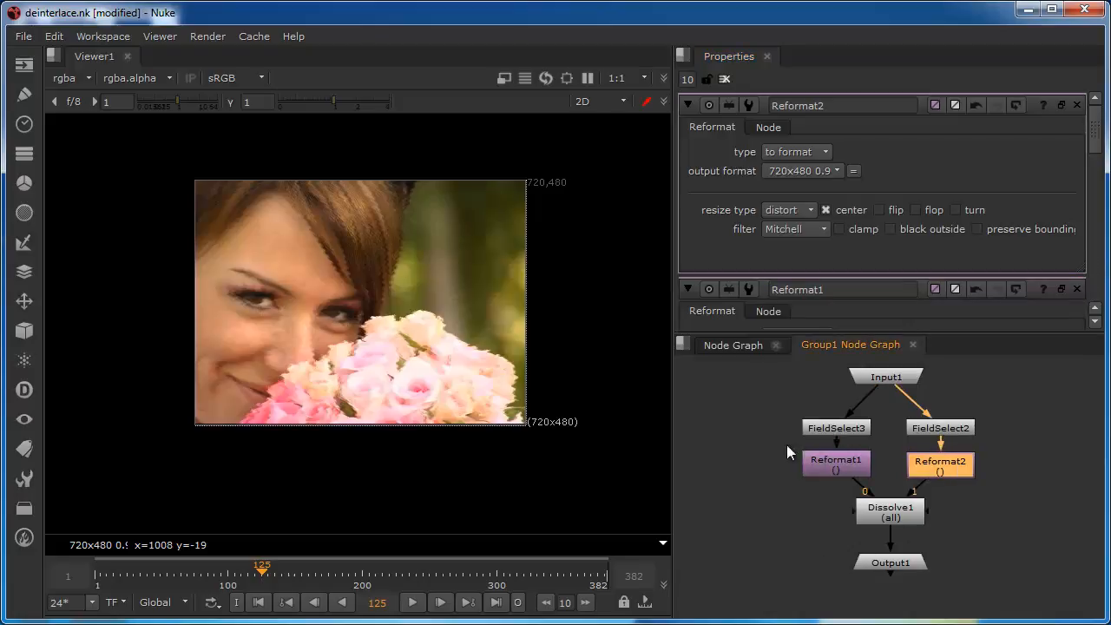
{"action": "mouse_move", "coordinate": [793, 427]}
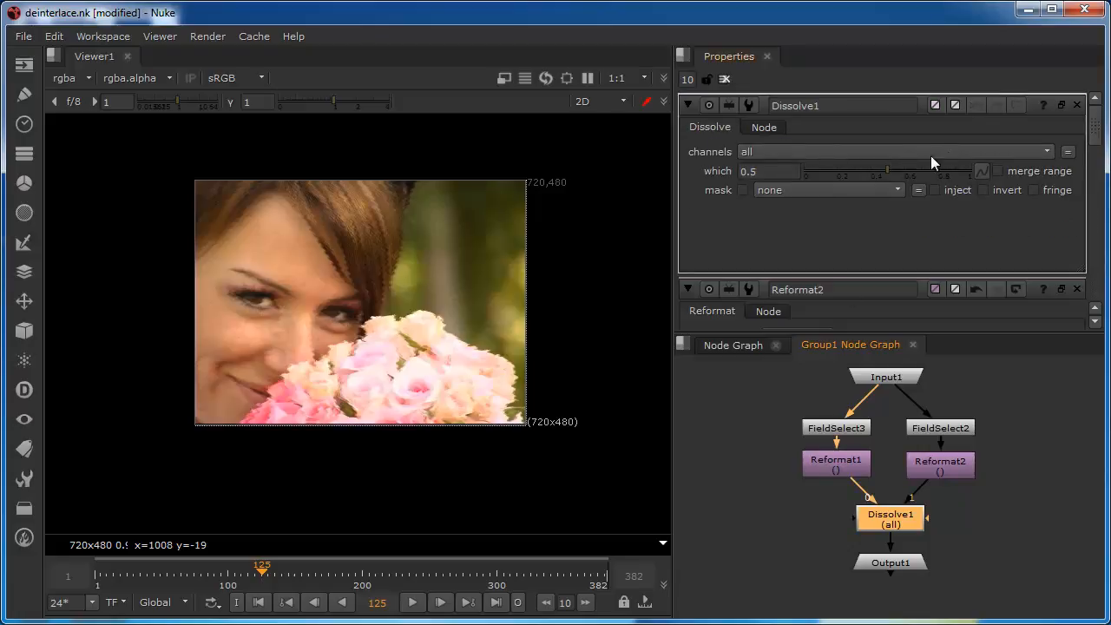
{"action": "mouse_move", "coordinate": [777, 161]}
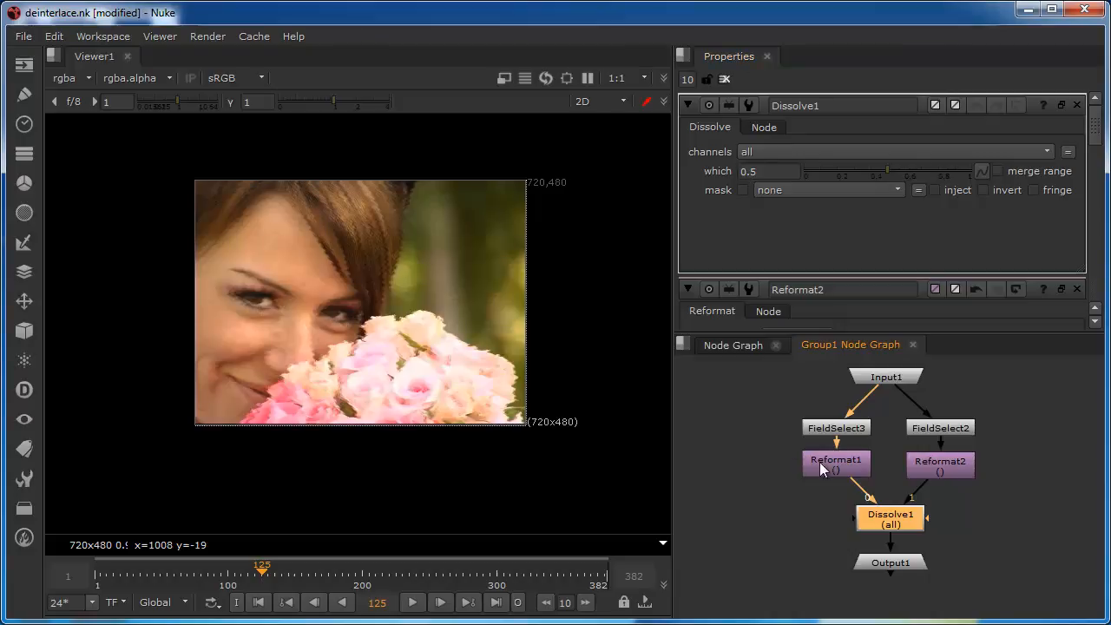
{"action": "mouse_move", "coordinate": [925, 505]}
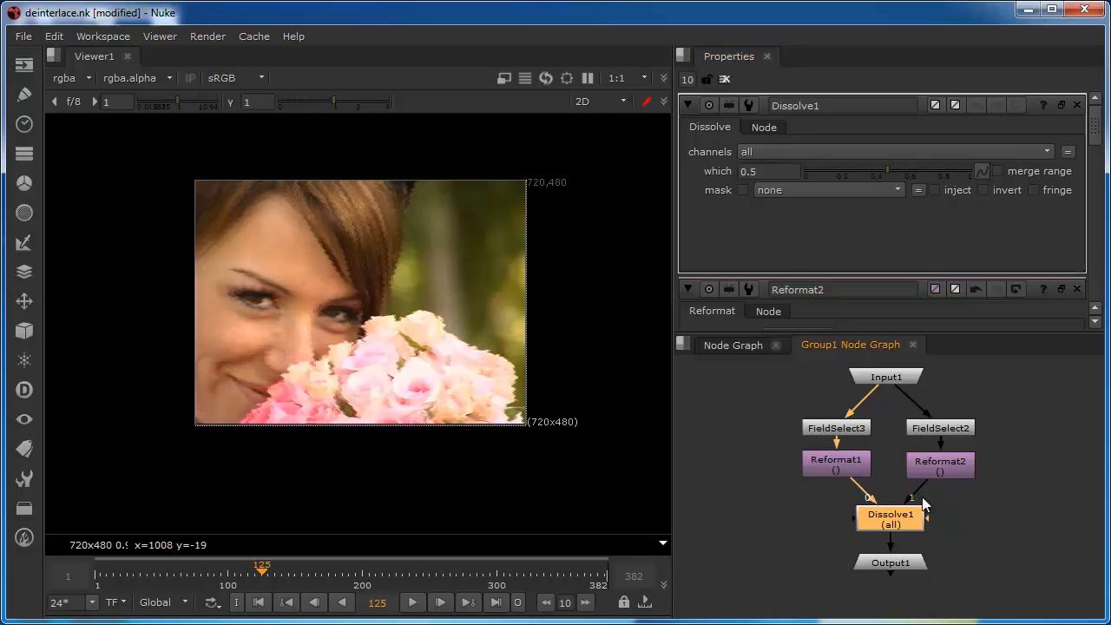
{"action": "mouse_move", "coordinate": [897, 567]}
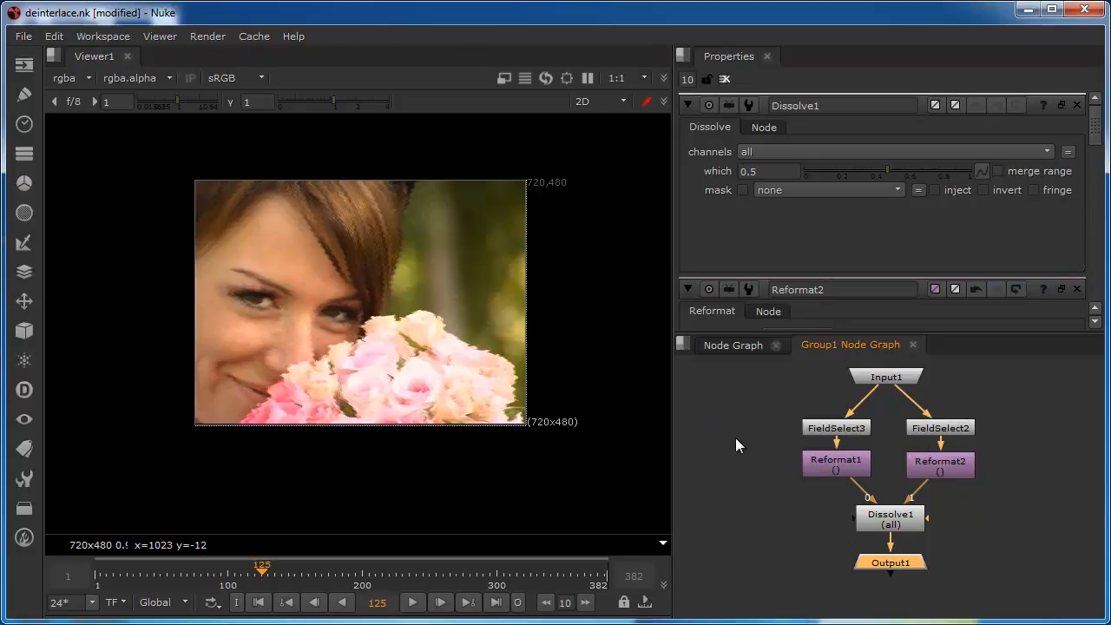
{"action": "mouse_move", "coordinate": [733, 351]}
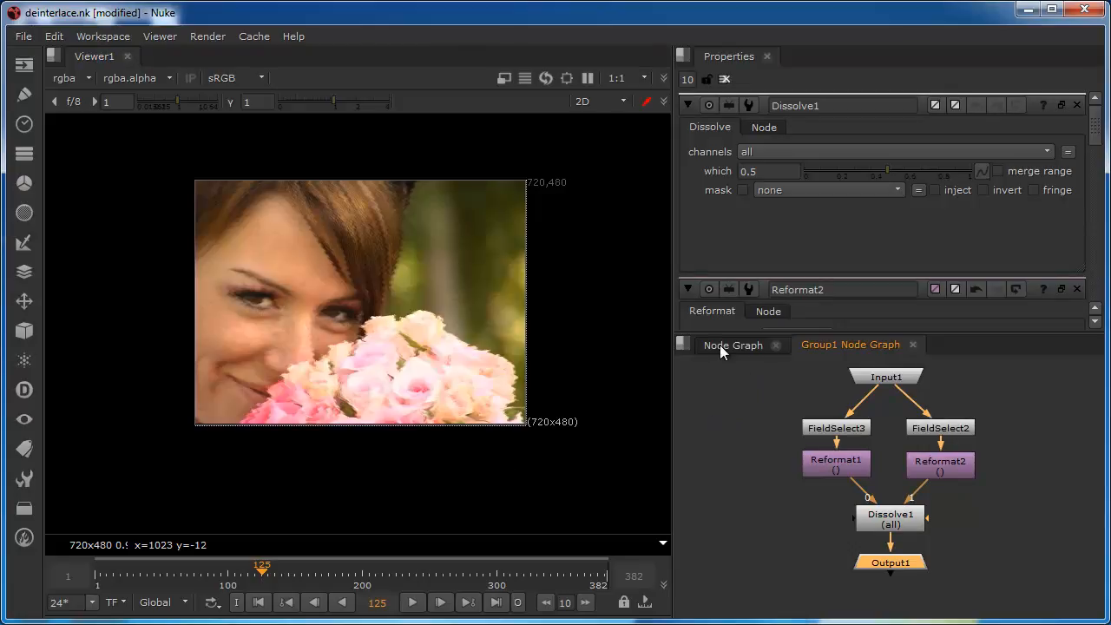
In the main node graph, drop Group1 onto the Read2–Viewer1 pipe.
{"action": "left_click", "coordinate": [732, 345]}
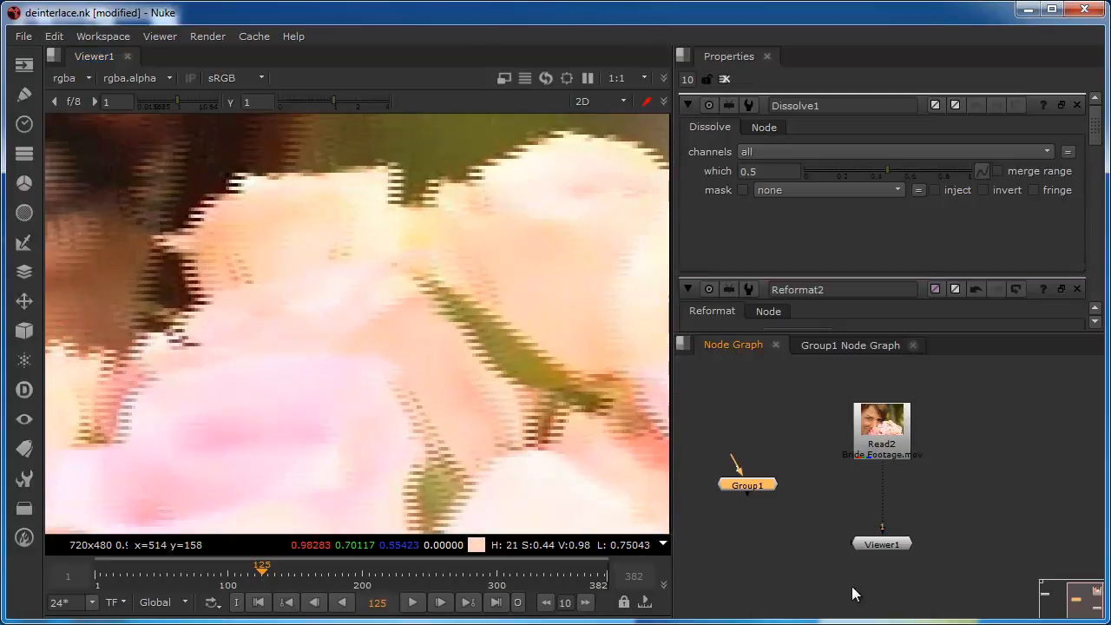
{"action": "left_click_drag", "start_coordinate": [747, 484], "coordinate": [874, 487]}
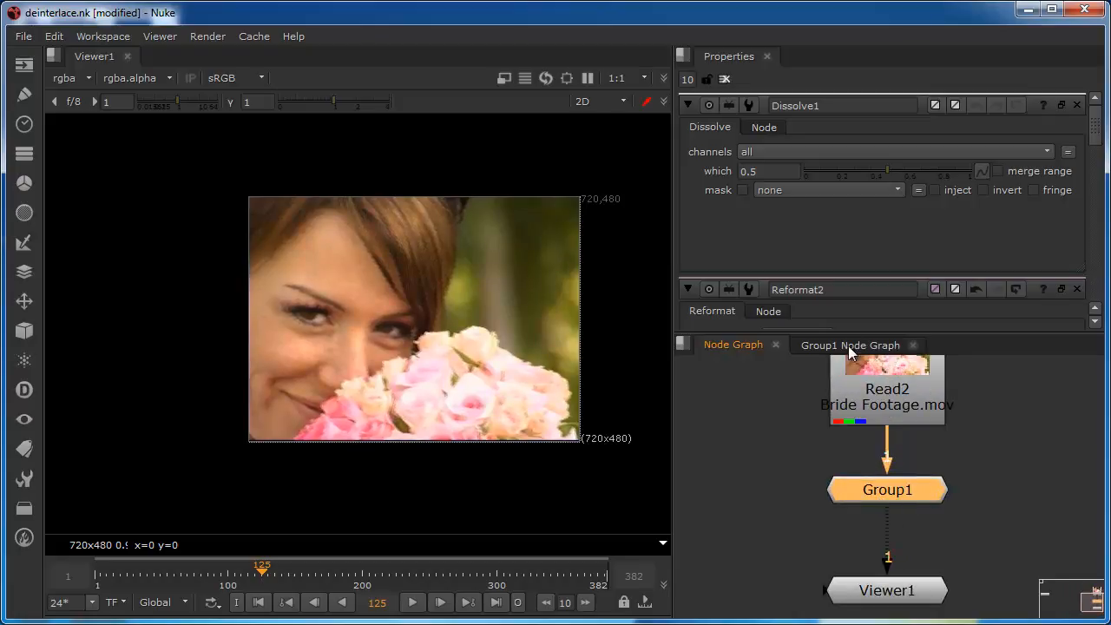
{"action": "mouse_move", "coordinate": [605, 265]}
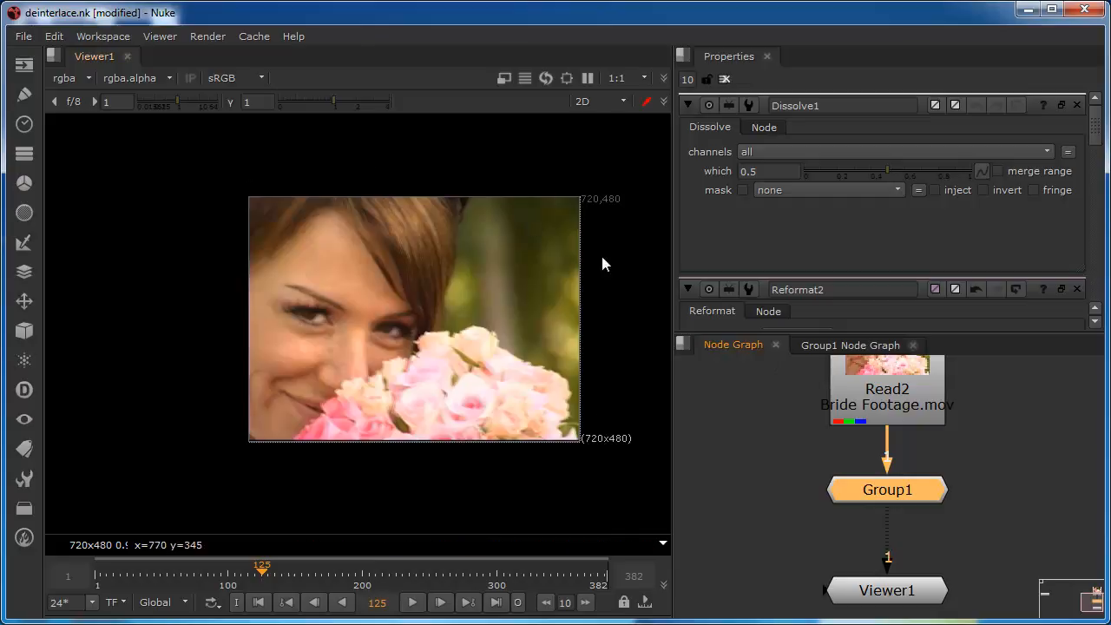
{"action": "mouse_move", "coordinate": [461, 348]}
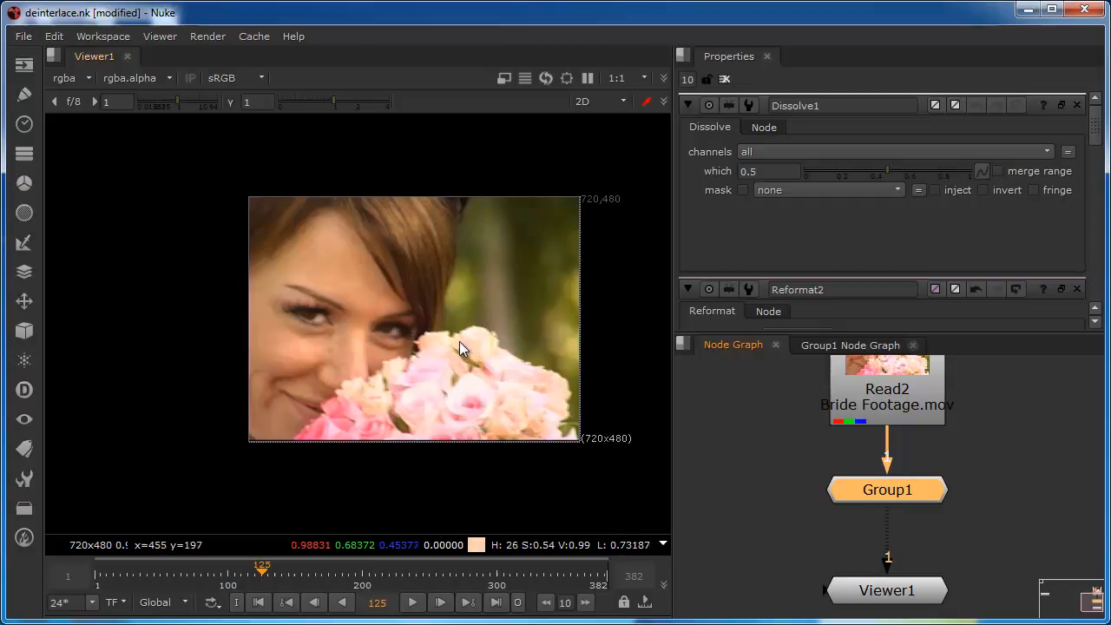
{"action": "mouse_move", "coordinate": [884, 497]}
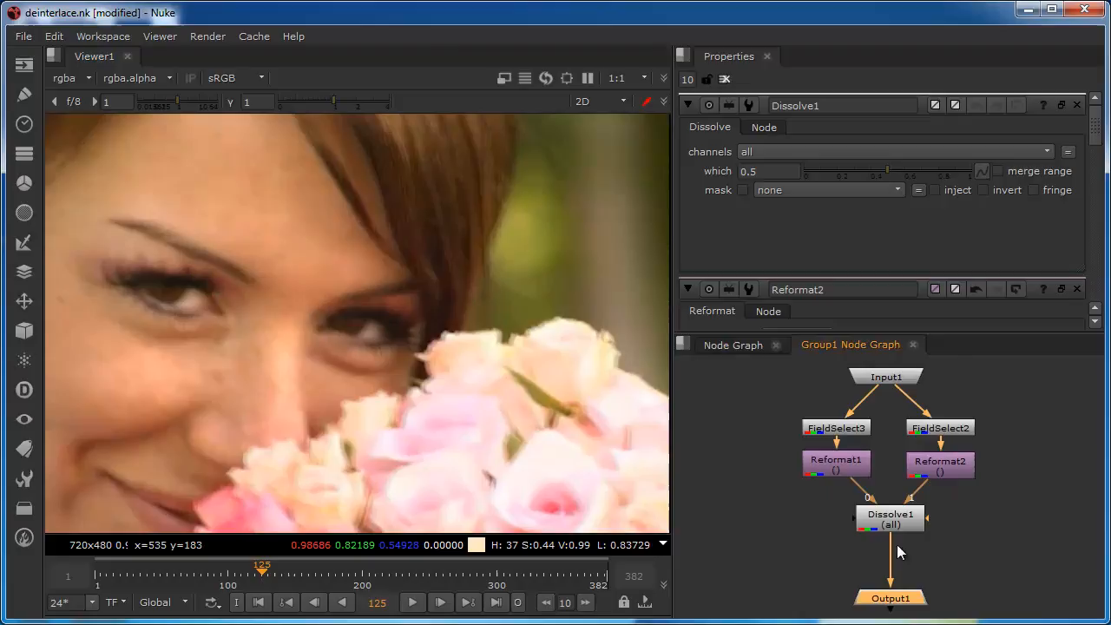
Insert Transform1 after Dissolve1 with translate y set to -1.
{"action": "left_click", "coordinate": [890, 545]}
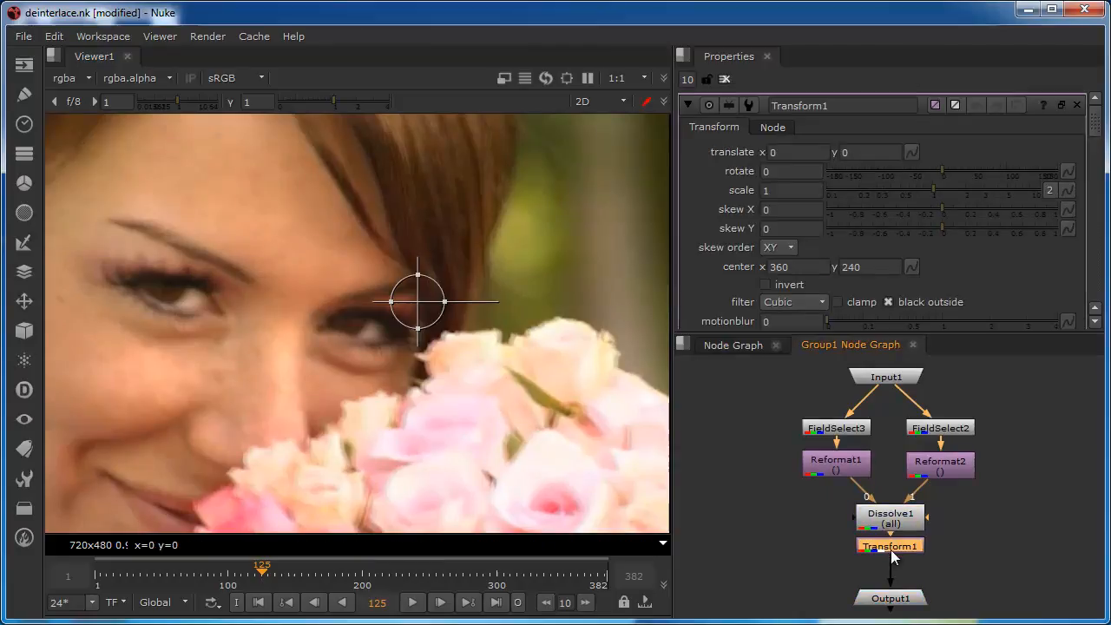
{"action": "mouse_move", "coordinate": [267, 392]}
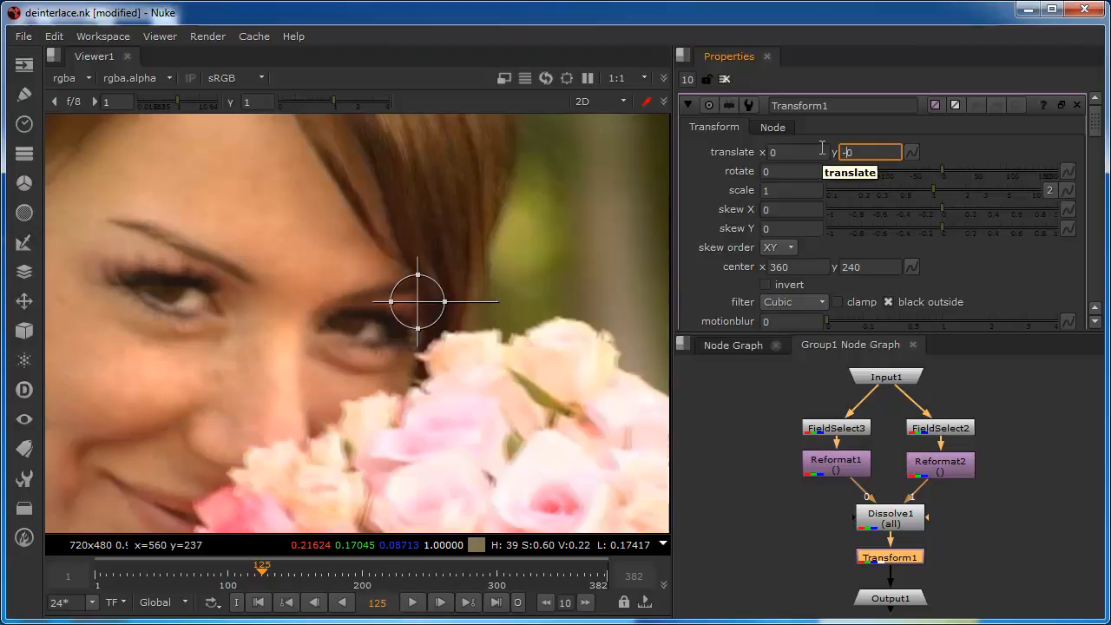
{"action": "type", "text": "-1"}
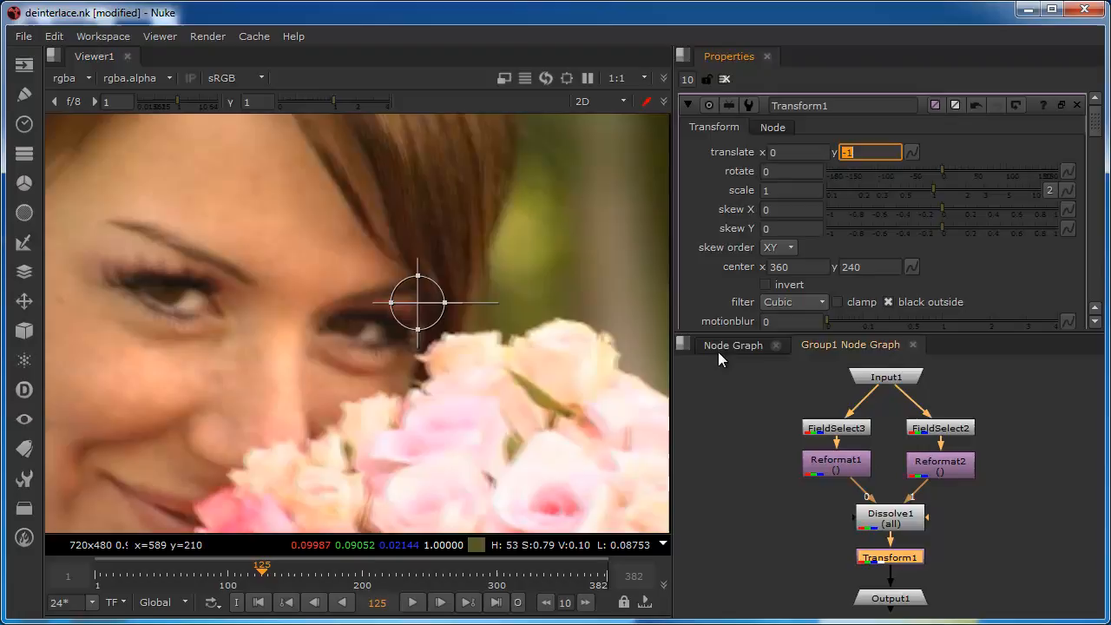
Return to the main node graph showing Read2 feeding Group1 into Viewer1.
{"action": "left_click", "coordinate": [733, 345]}
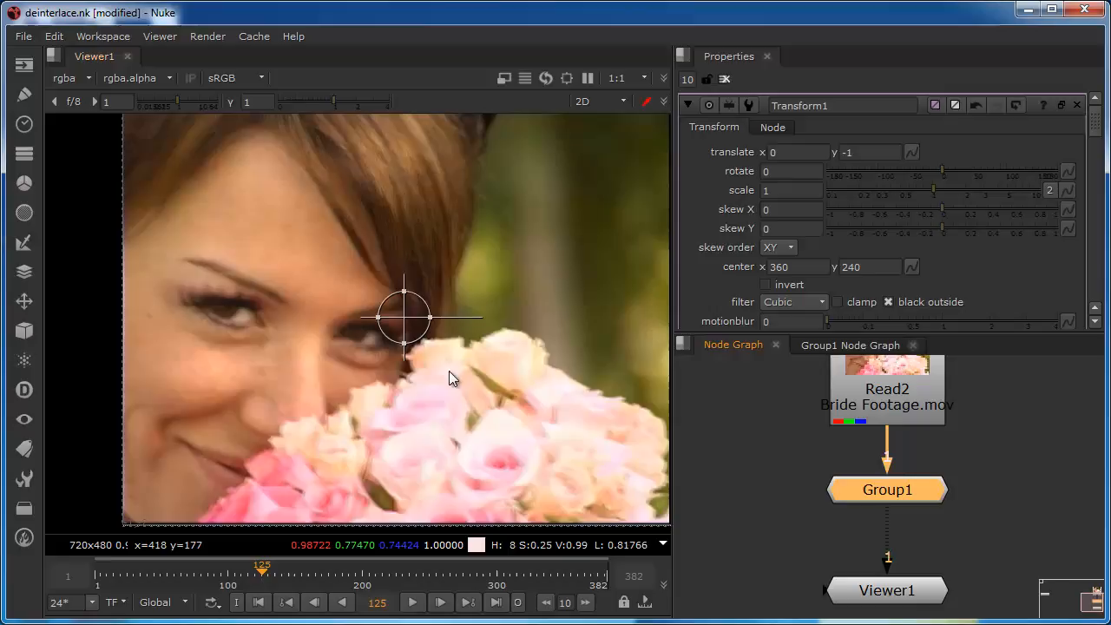
{"action": "mouse_move", "coordinate": [469, 423]}
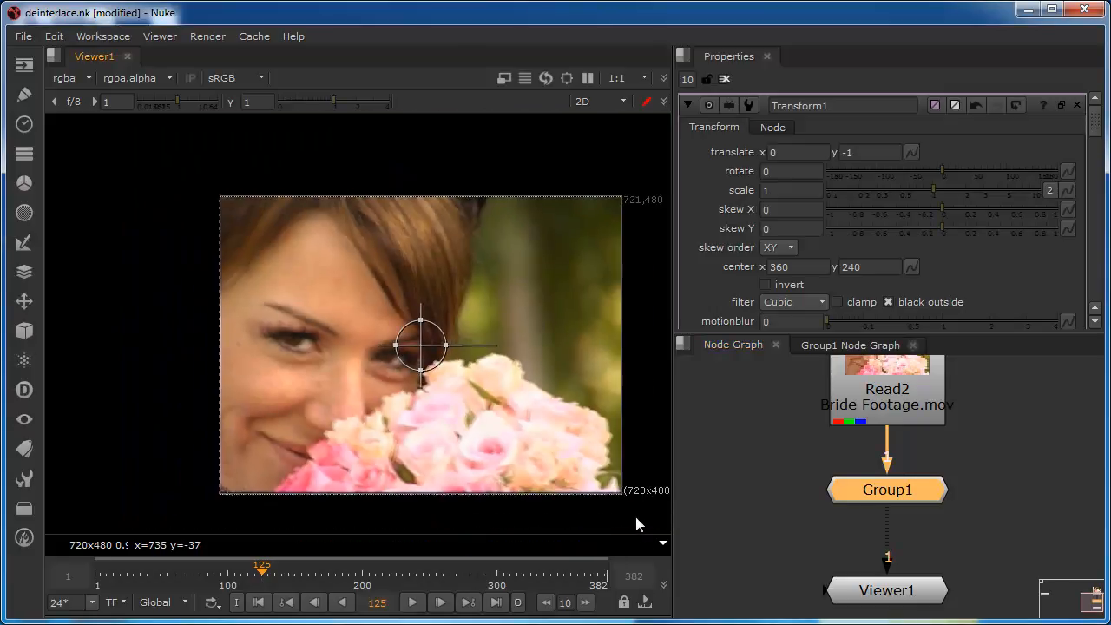
{"action": "mouse_move", "coordinate": [410, 456]}
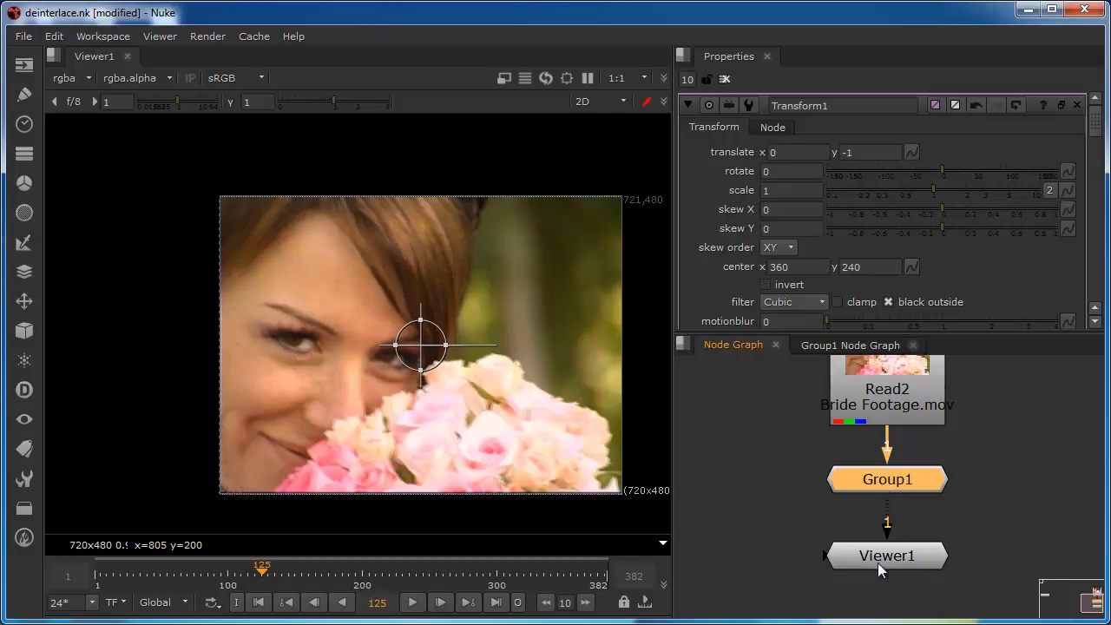
{"action": "mouse_move", "coordinate": [829, 425]}
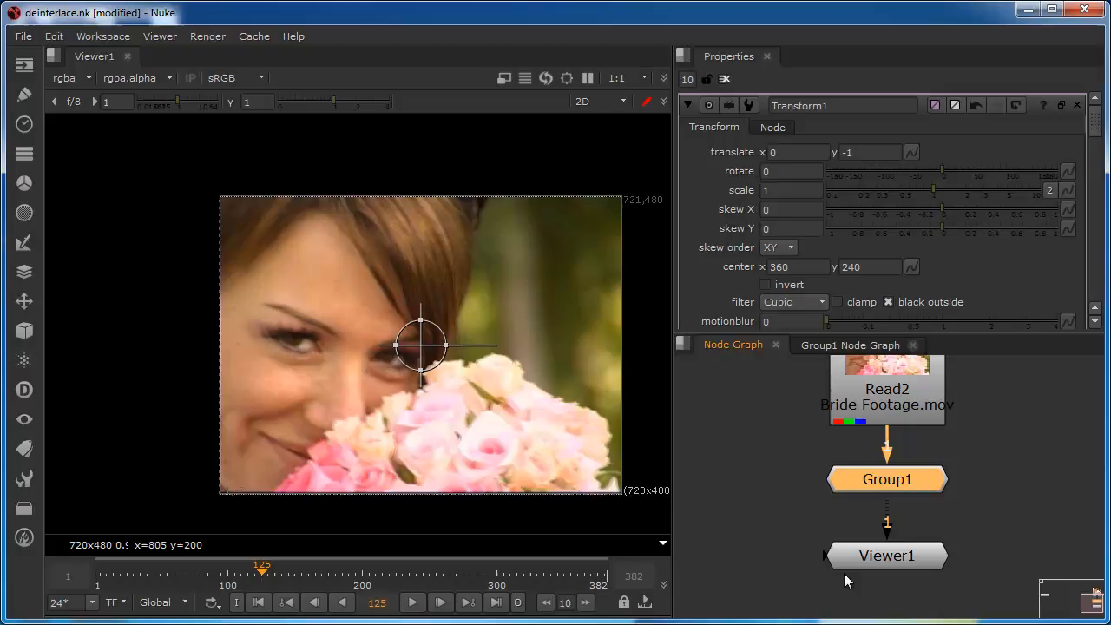
{"action": "mouse_move", "coordinate": [1007, 582]}
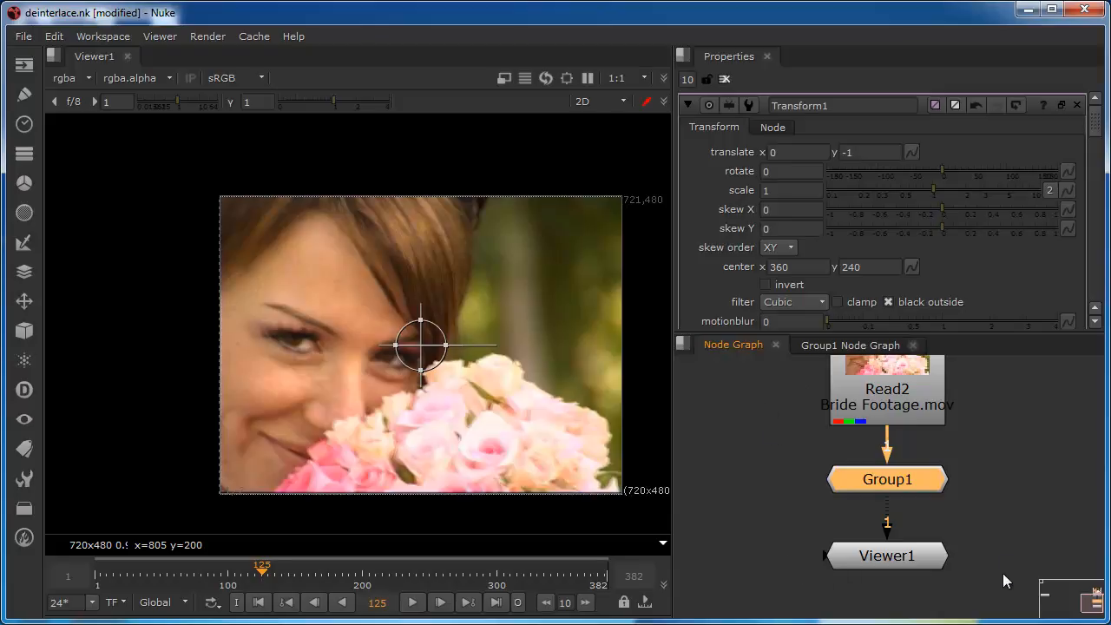
{"action": "mouse_move", "coordinate": [864, 492]}
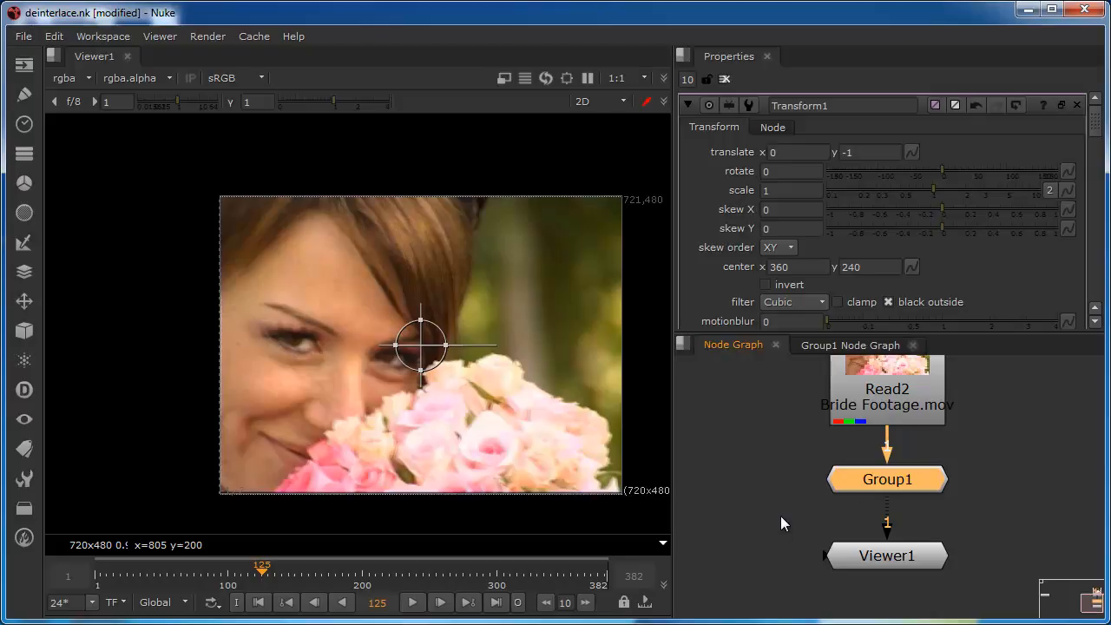
{"action": "mouse_move", "coordinate": [808, 465]}
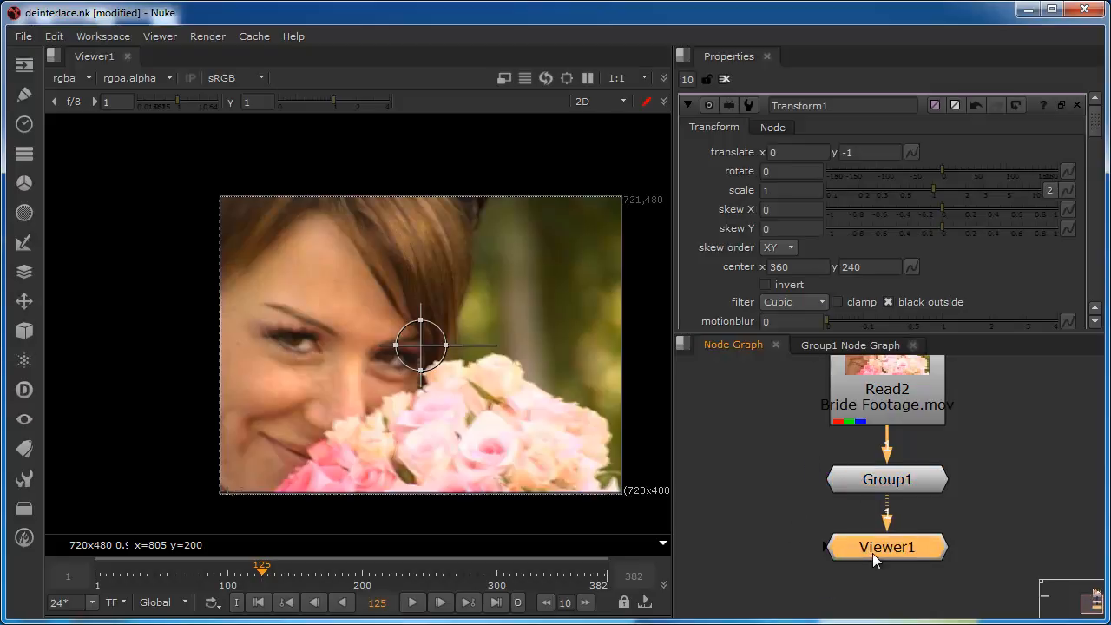
{"action": "mouse_move", "coordinate": [791, 574]}
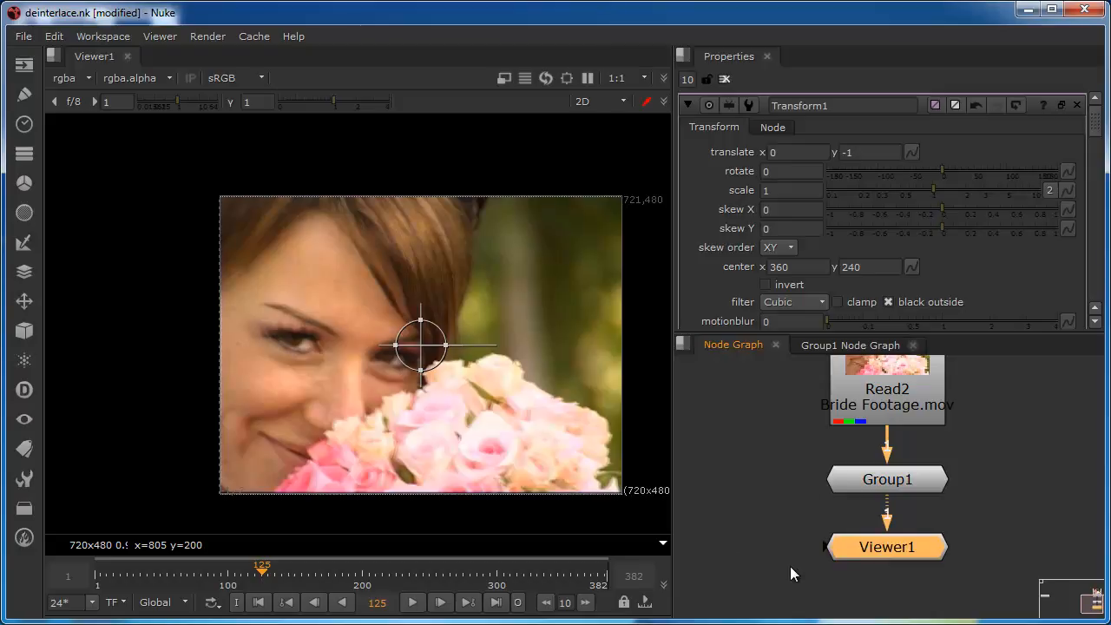